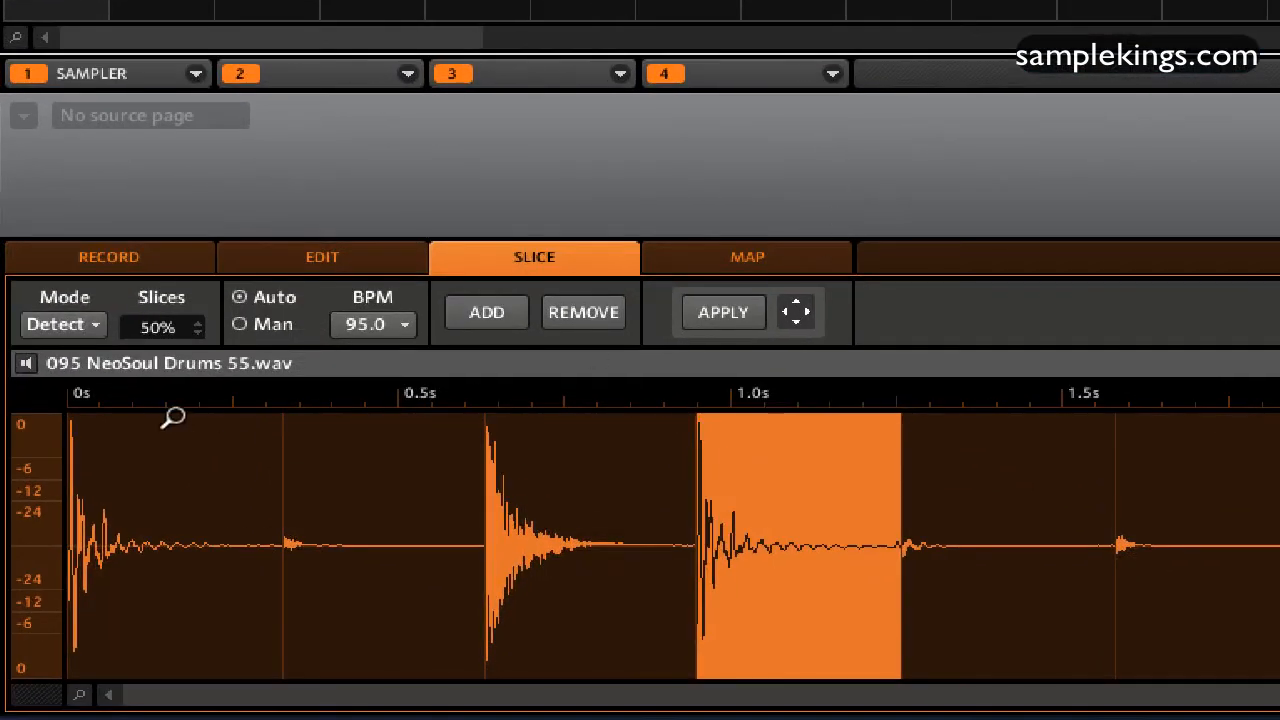
pyautogui.moveTo(80, 344)
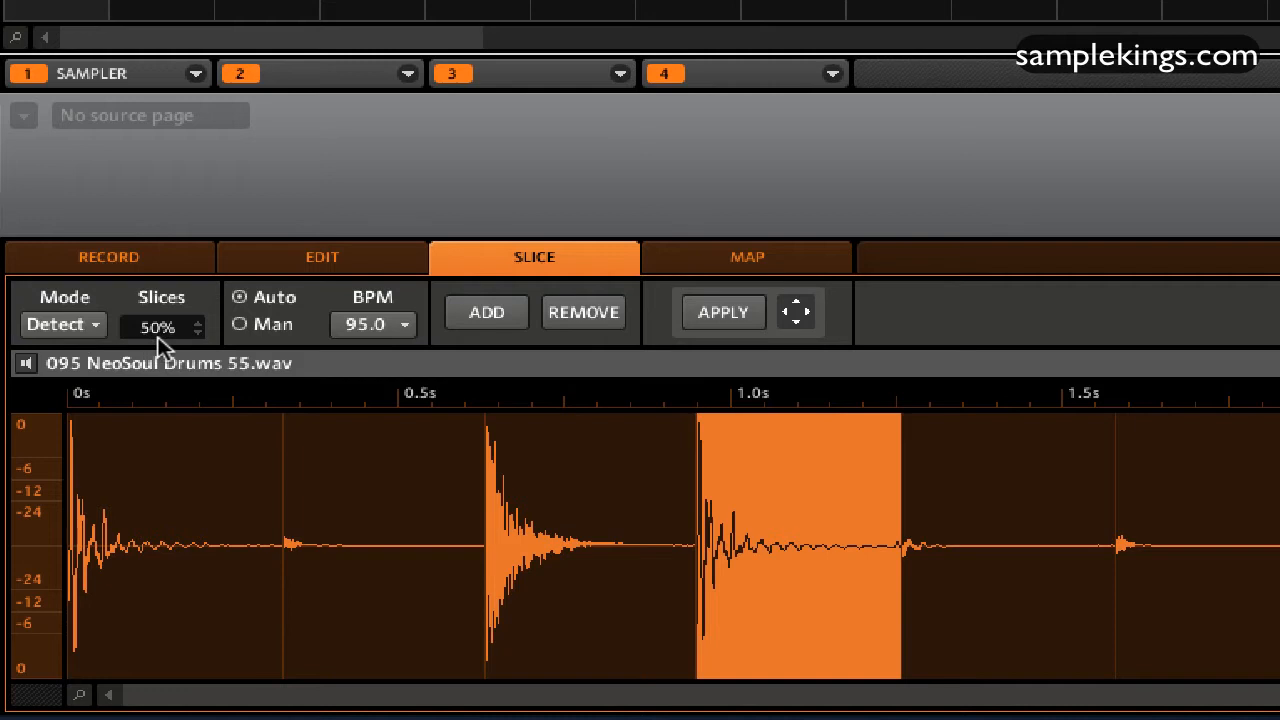
pyautogui.moveTo(270, 324)
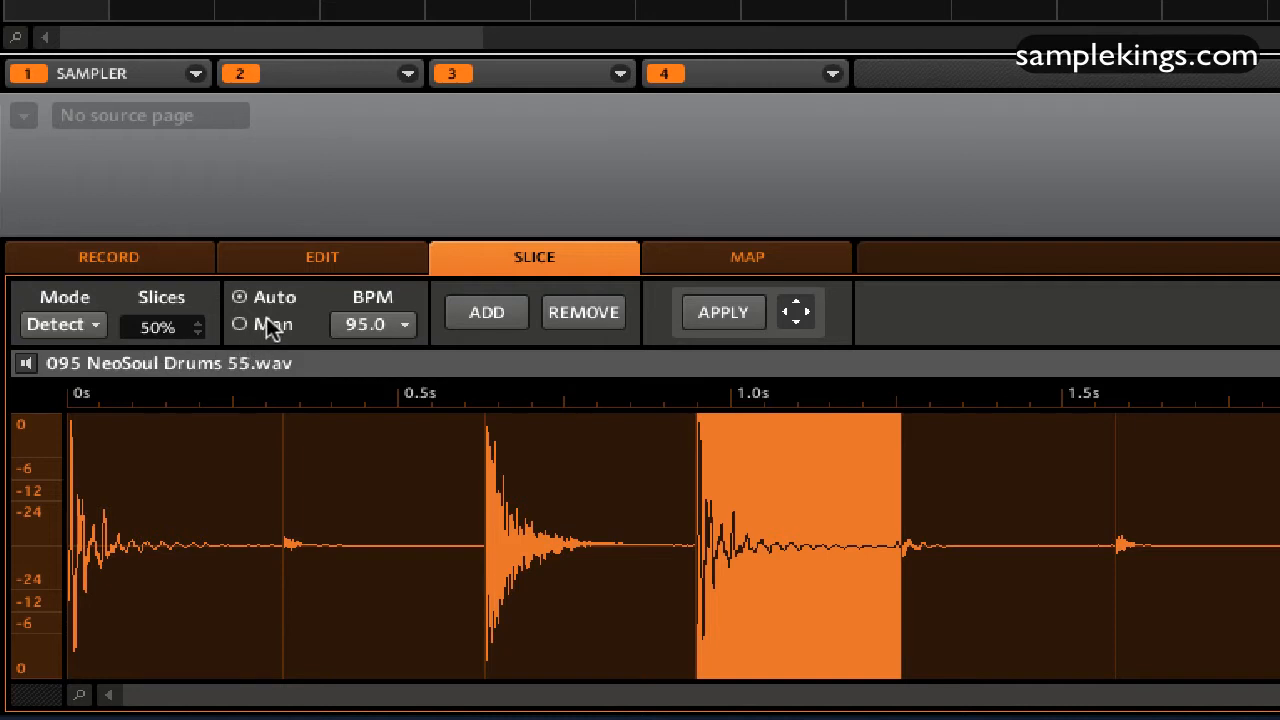
pyautogui.moveTo(370, 336)
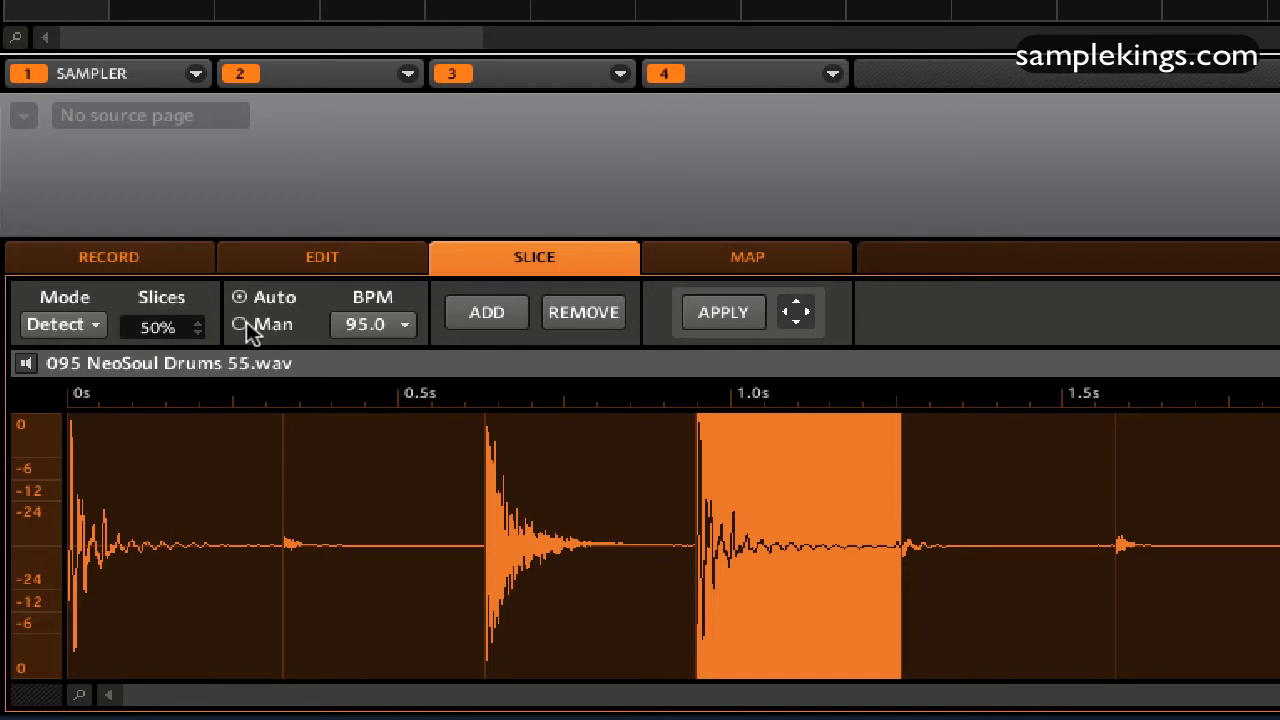
pyautogui.moveTo(456, 350)
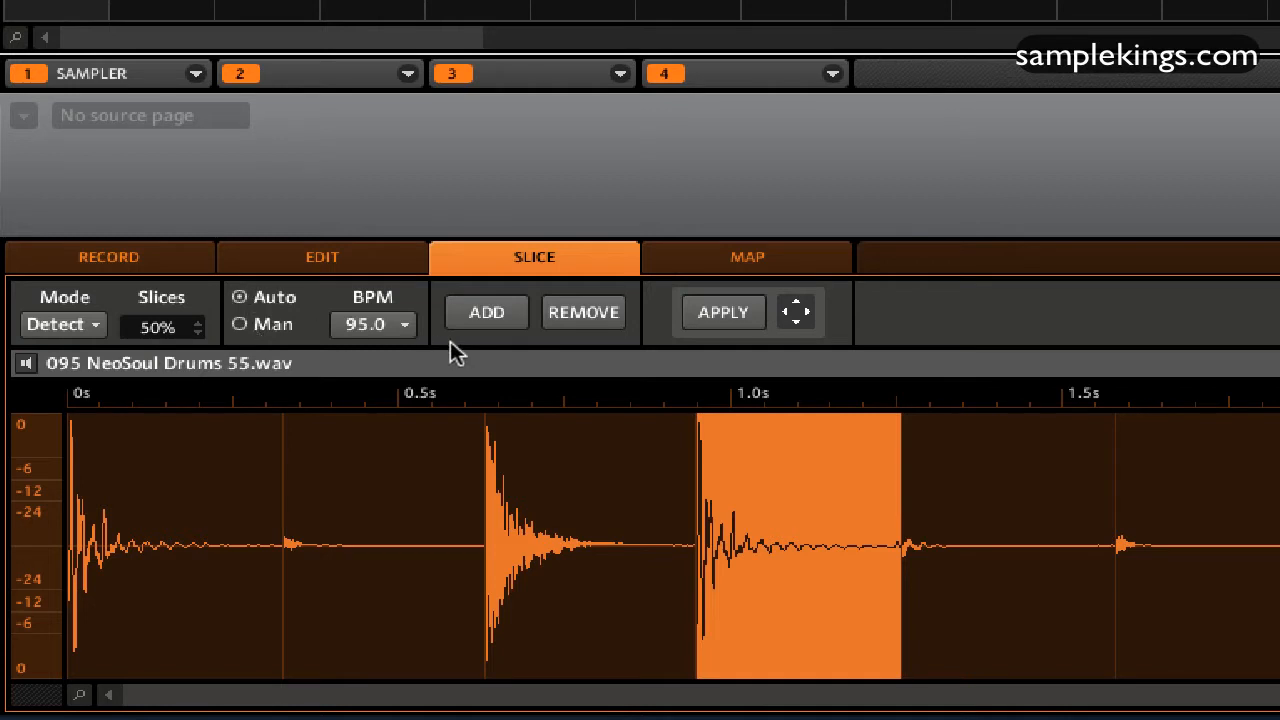
pyautogui.moveTo(704, 340)
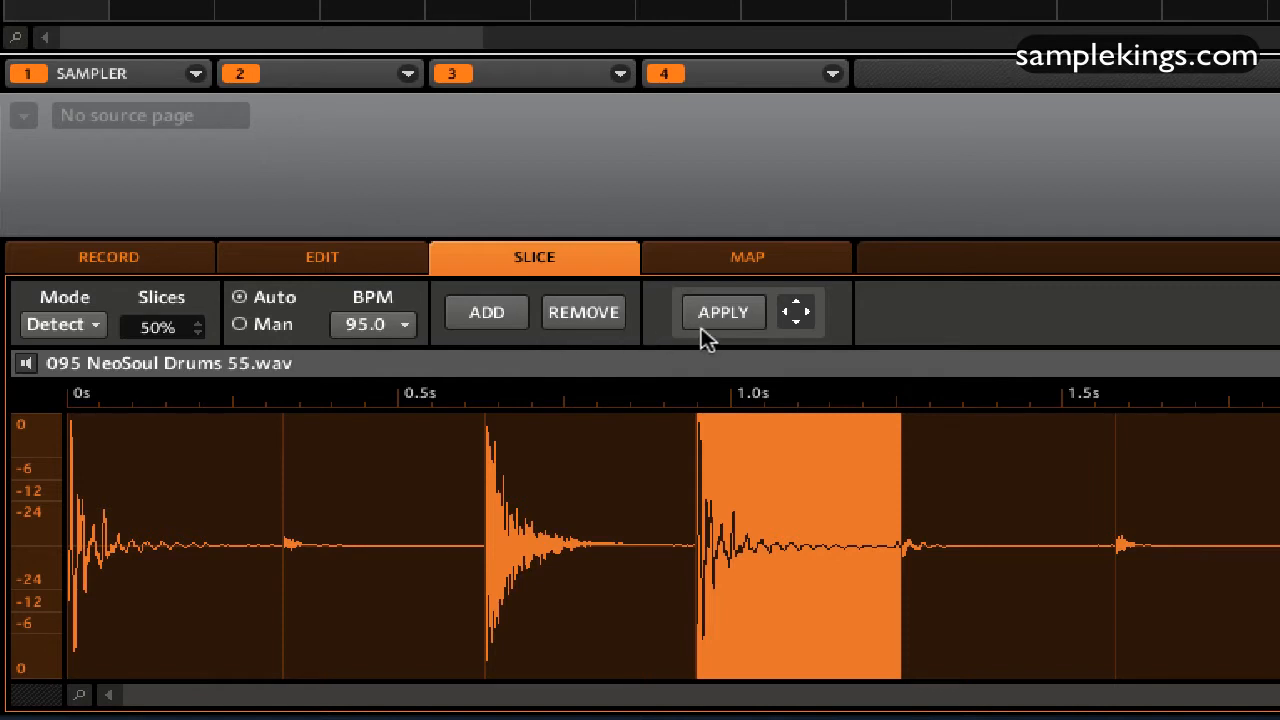
pyautogui.moveTo(736, 336)
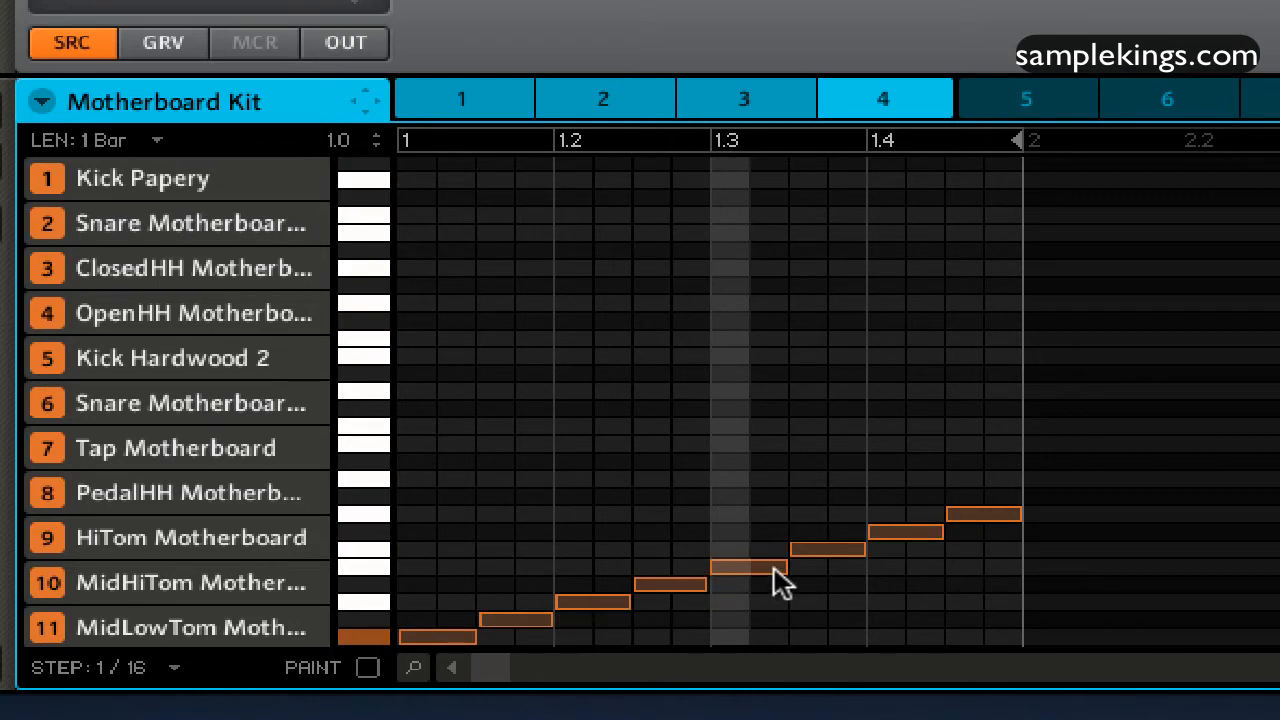
pyautogui.moveTo(708, 628)
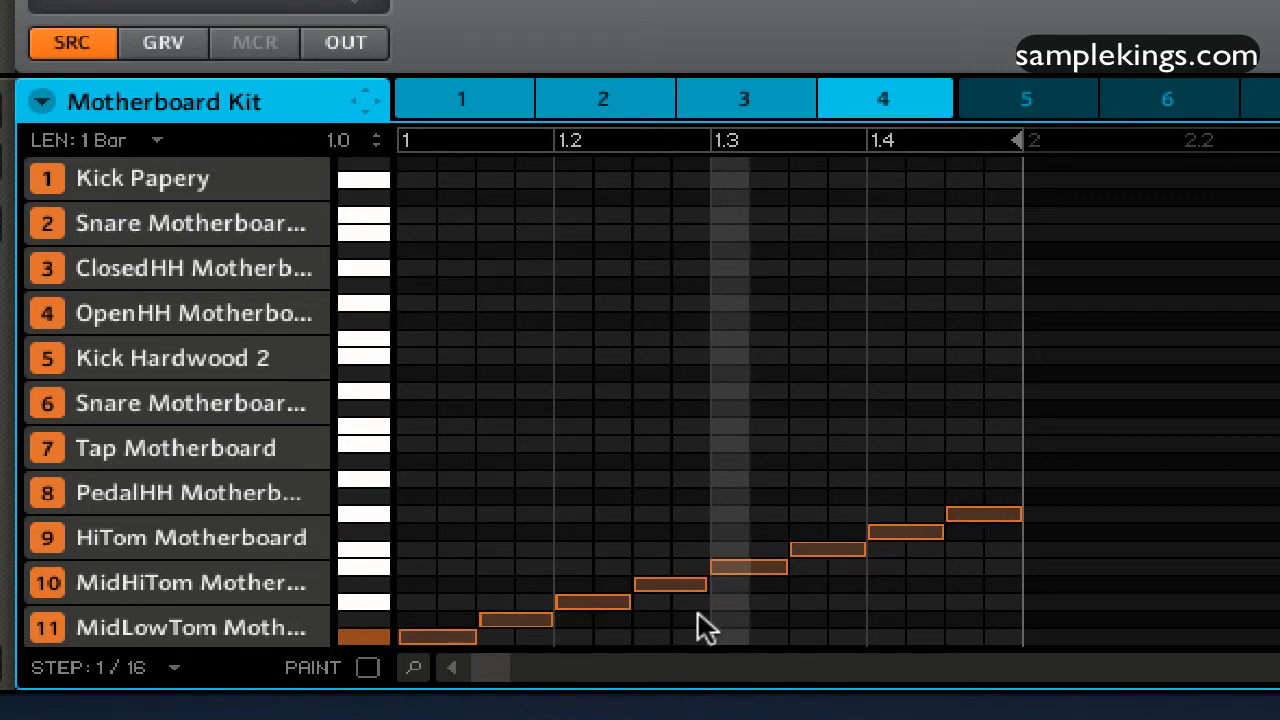
pyautogui.moveTo(596, 564)
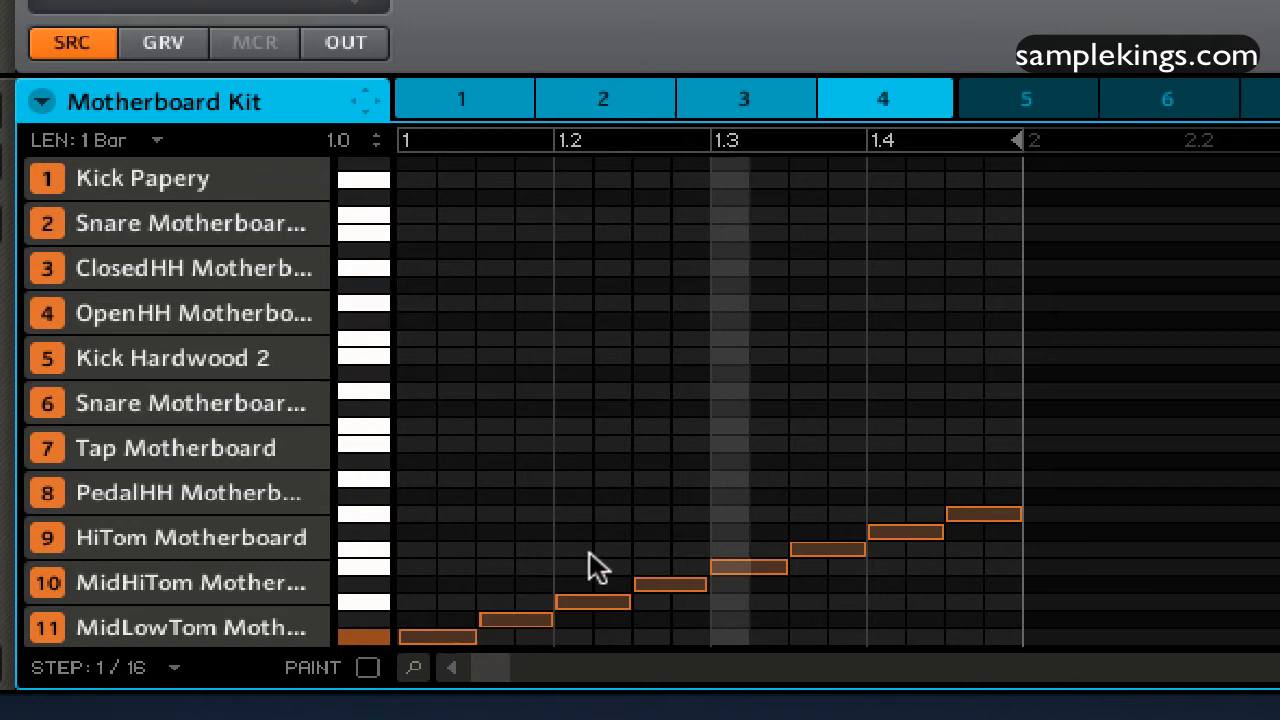
pyautogui.moveTo(612, 480)
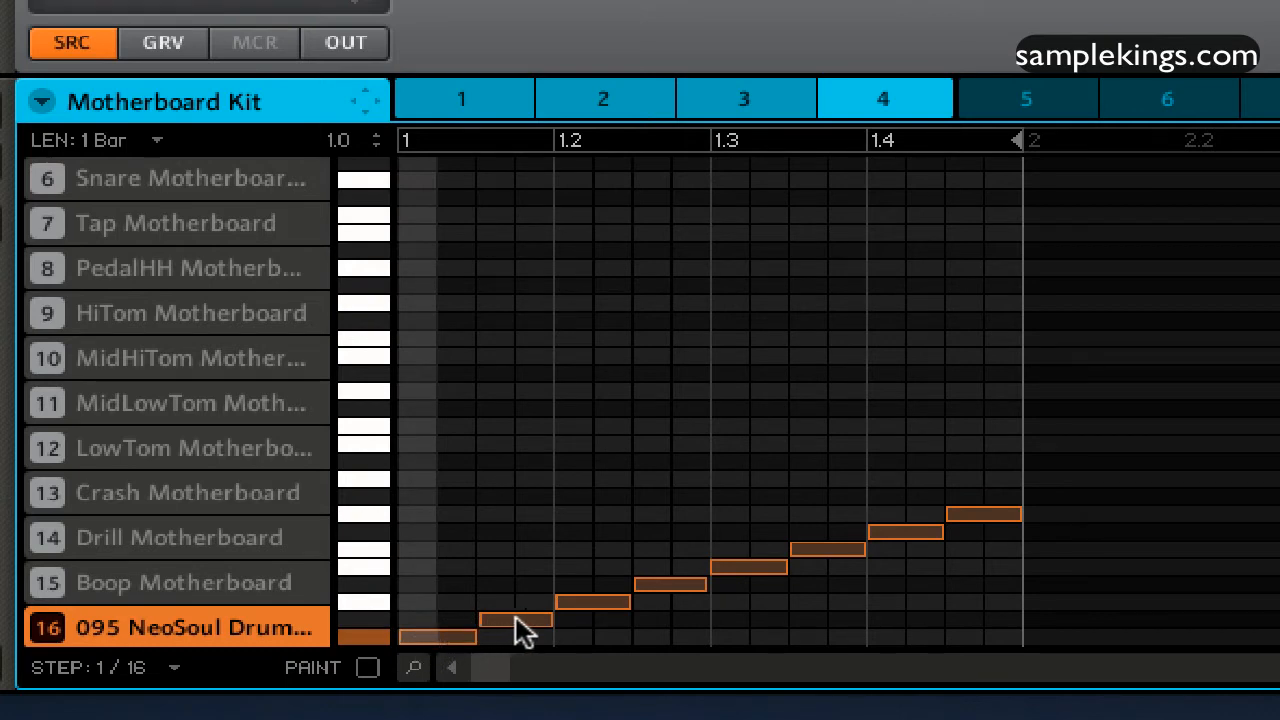
pyautogui.moveTo(796, 524)
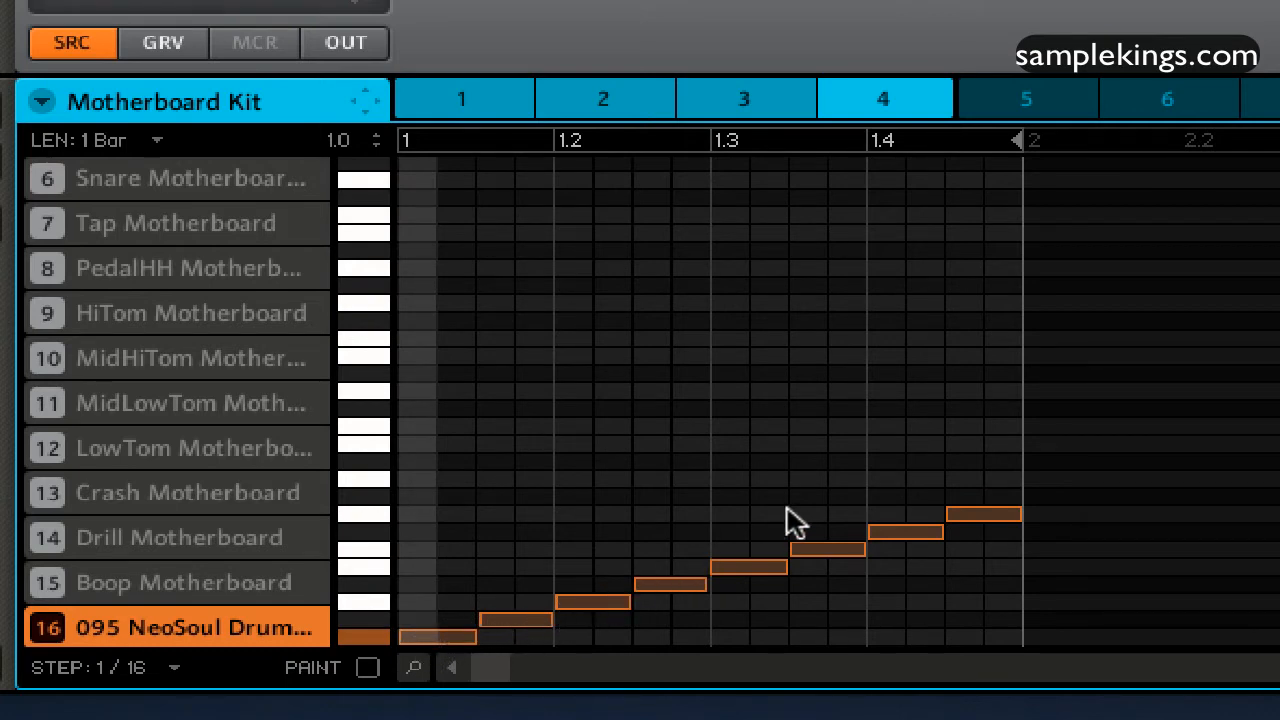
pyautogui.moveTo(168, 630)
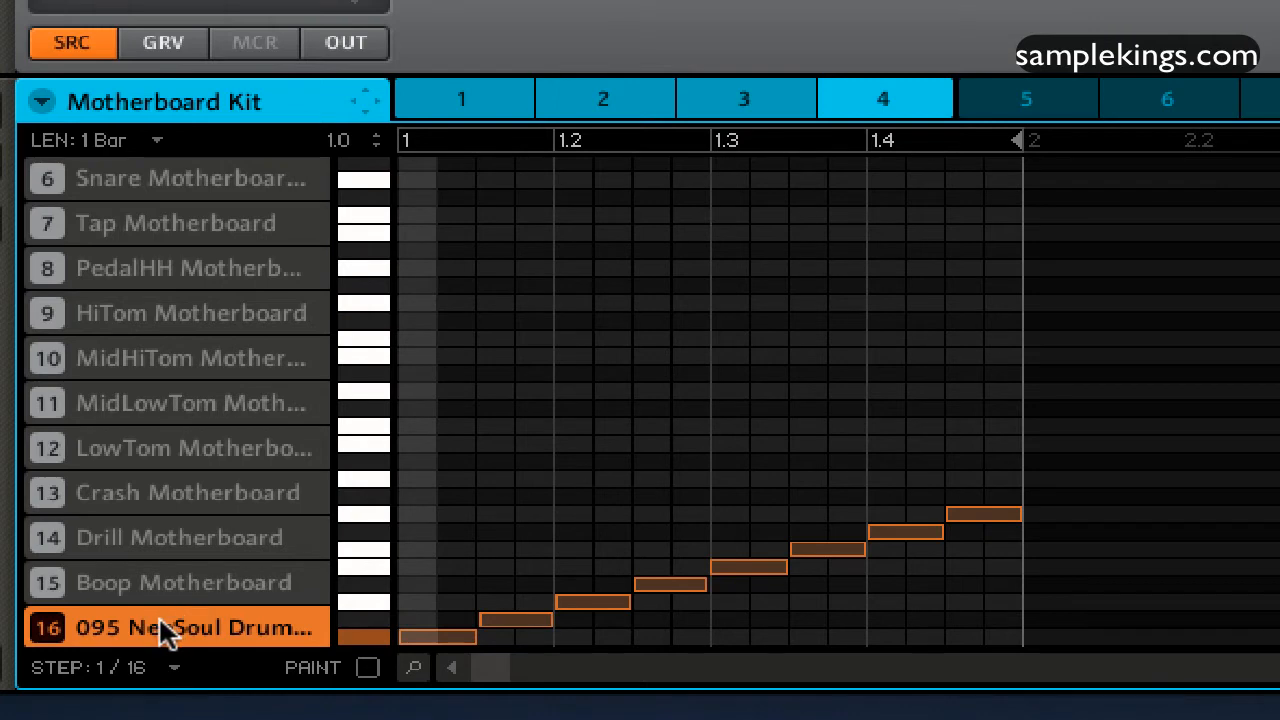
pyautogui.moveTo(358, 630)
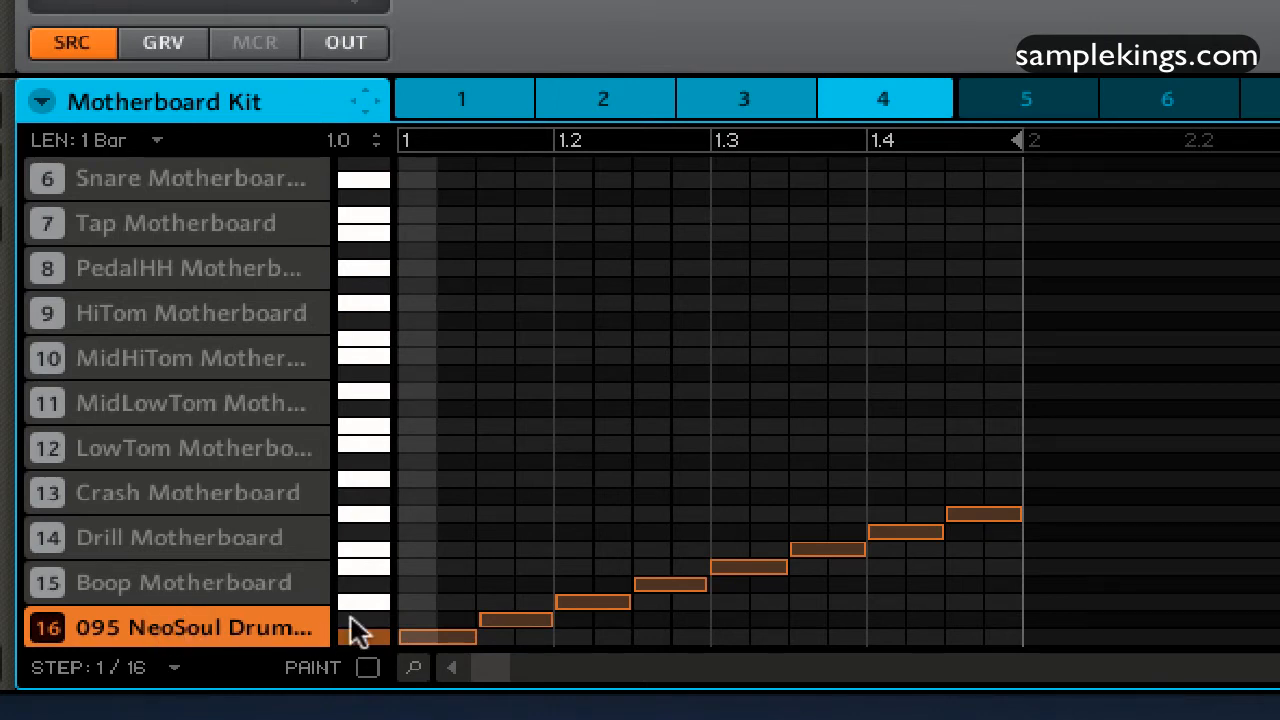
pyautogui.moveTo(360, 480)
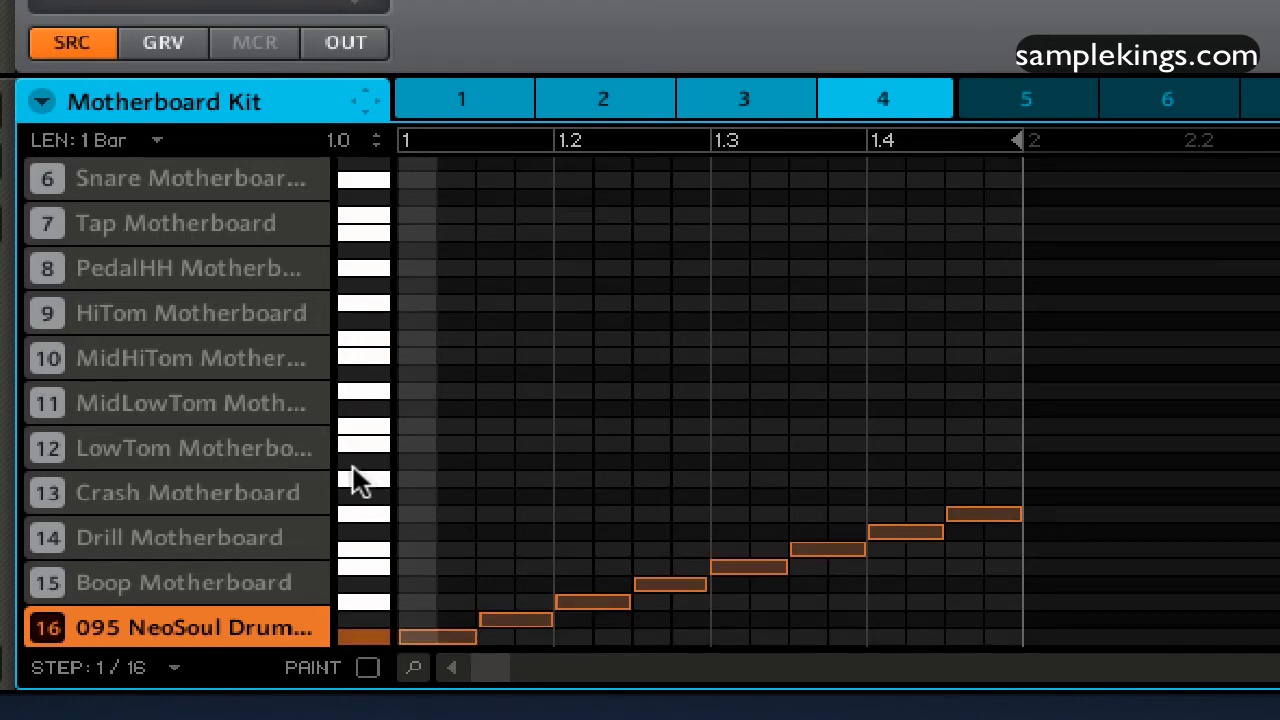
pyautogui.moveTo(372, 650)
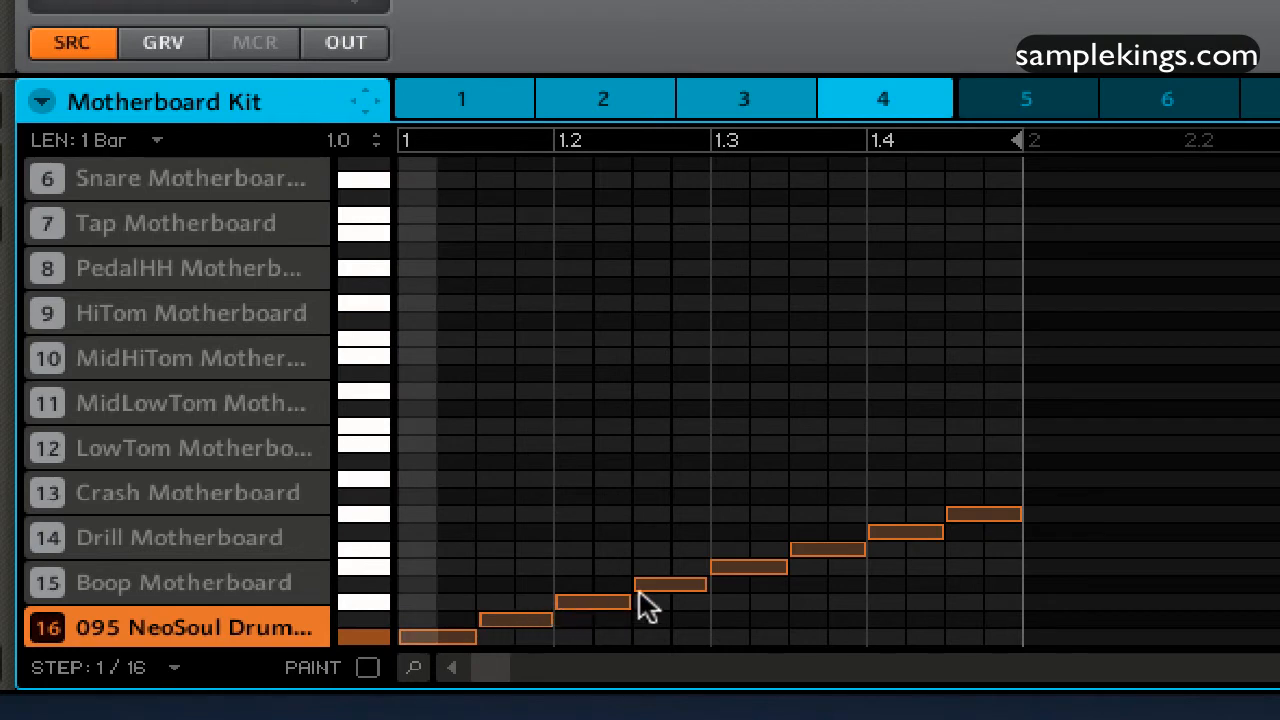
pyautogui.moveTo(722, 590)
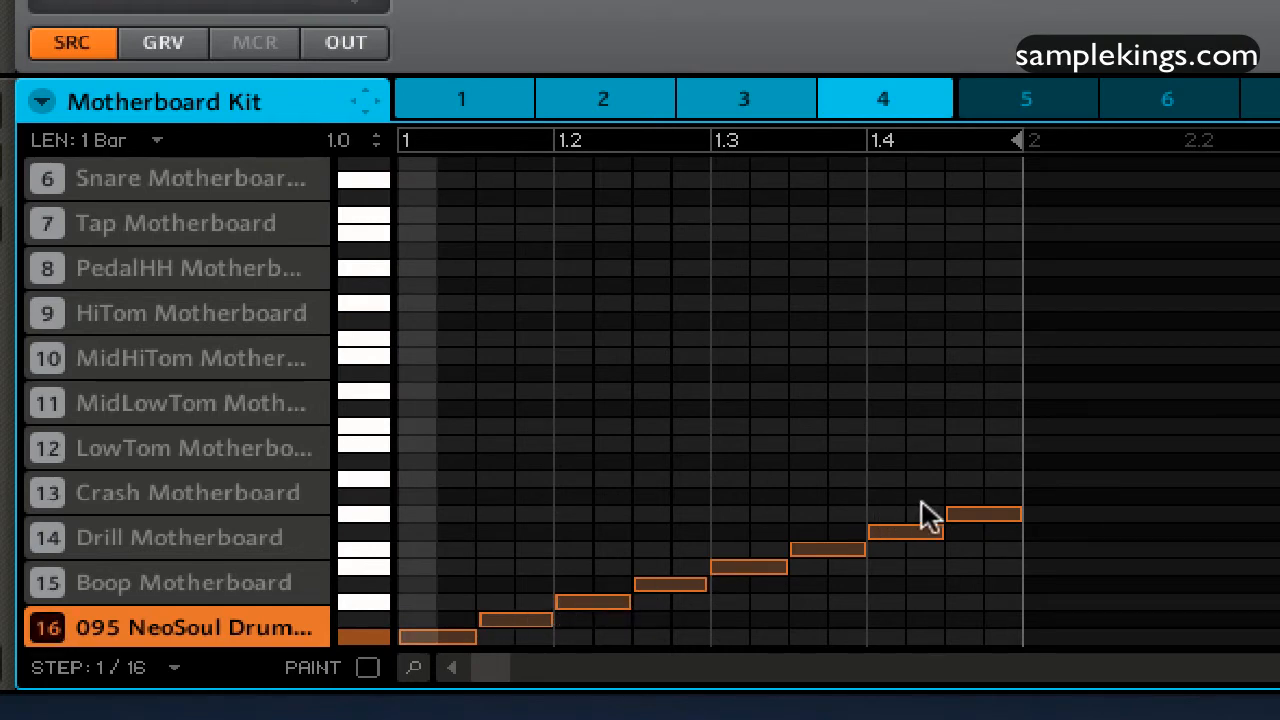
pyautogui.moveTo(312, 404)
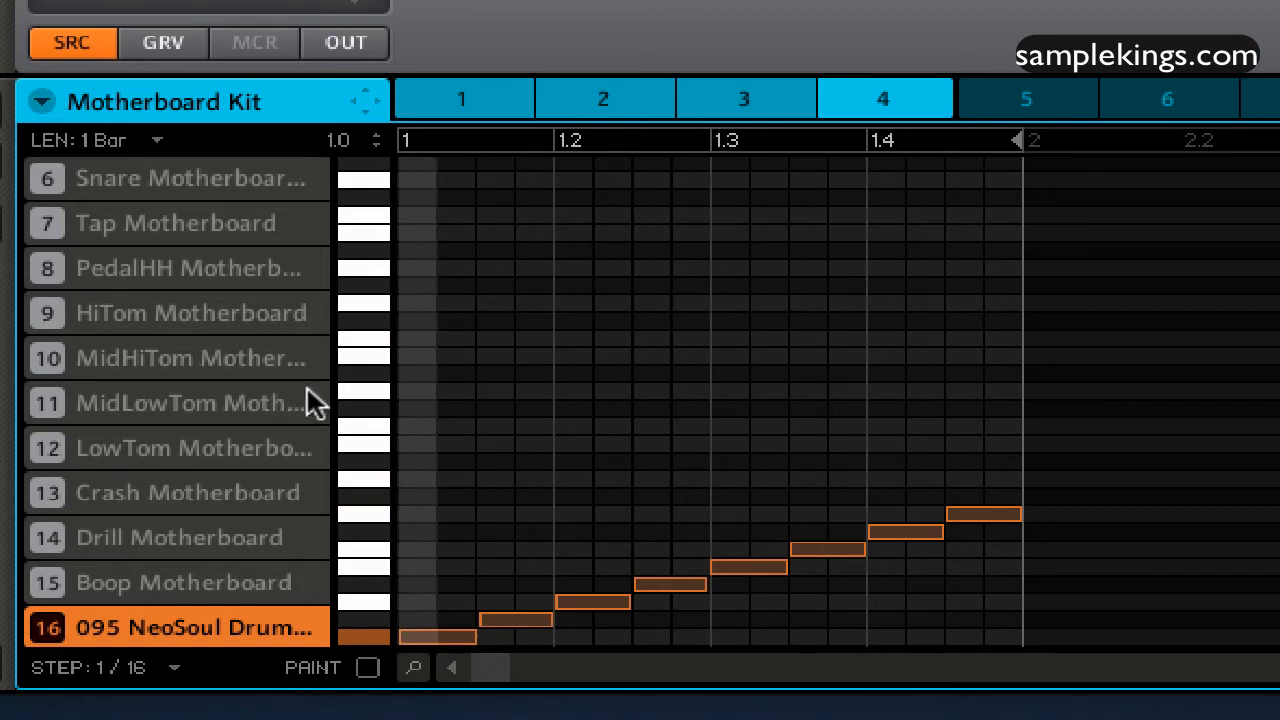
pyautogui.moveTo(98, 616)
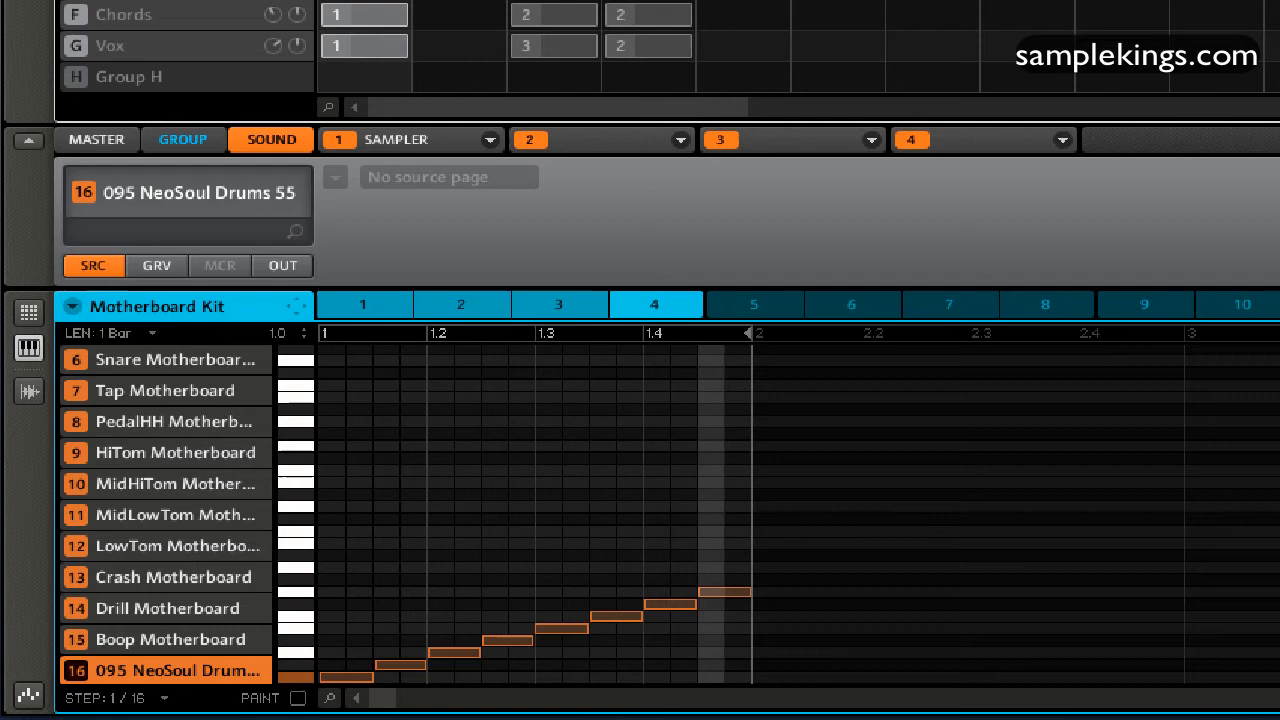
pyautogui.moveTo(944, 122)
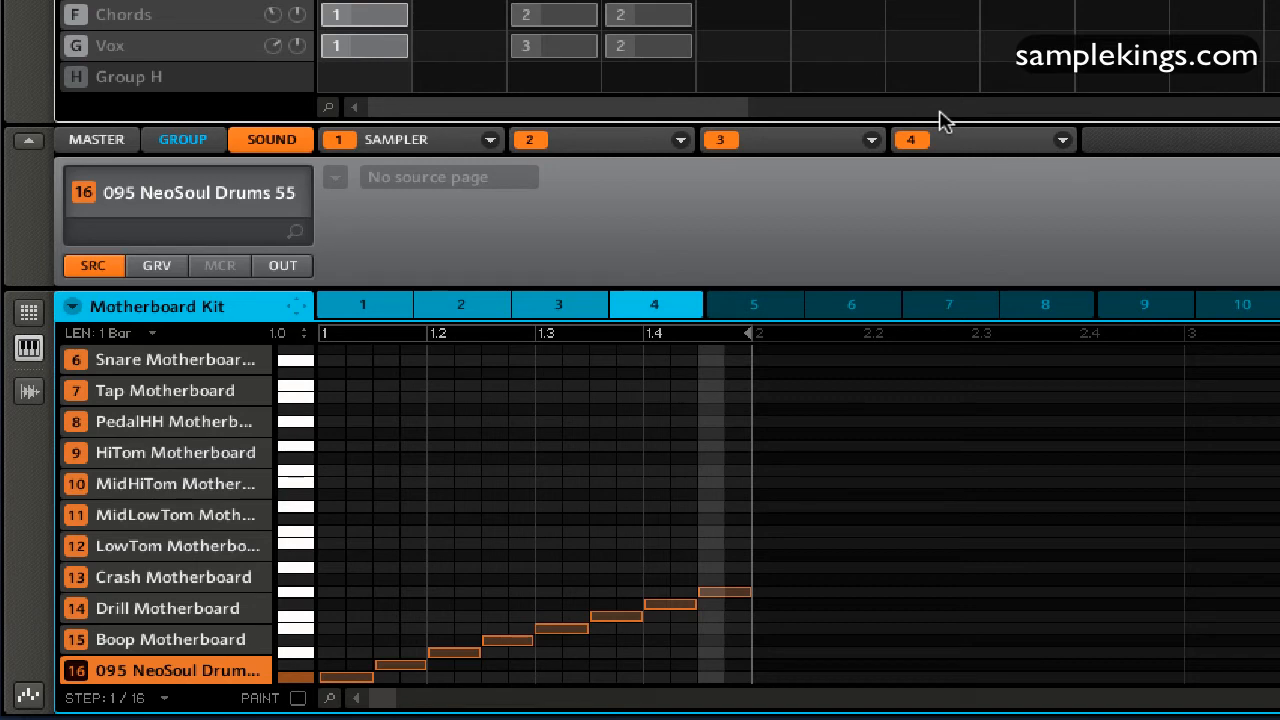
pyautogui.moveTo(658, 378)
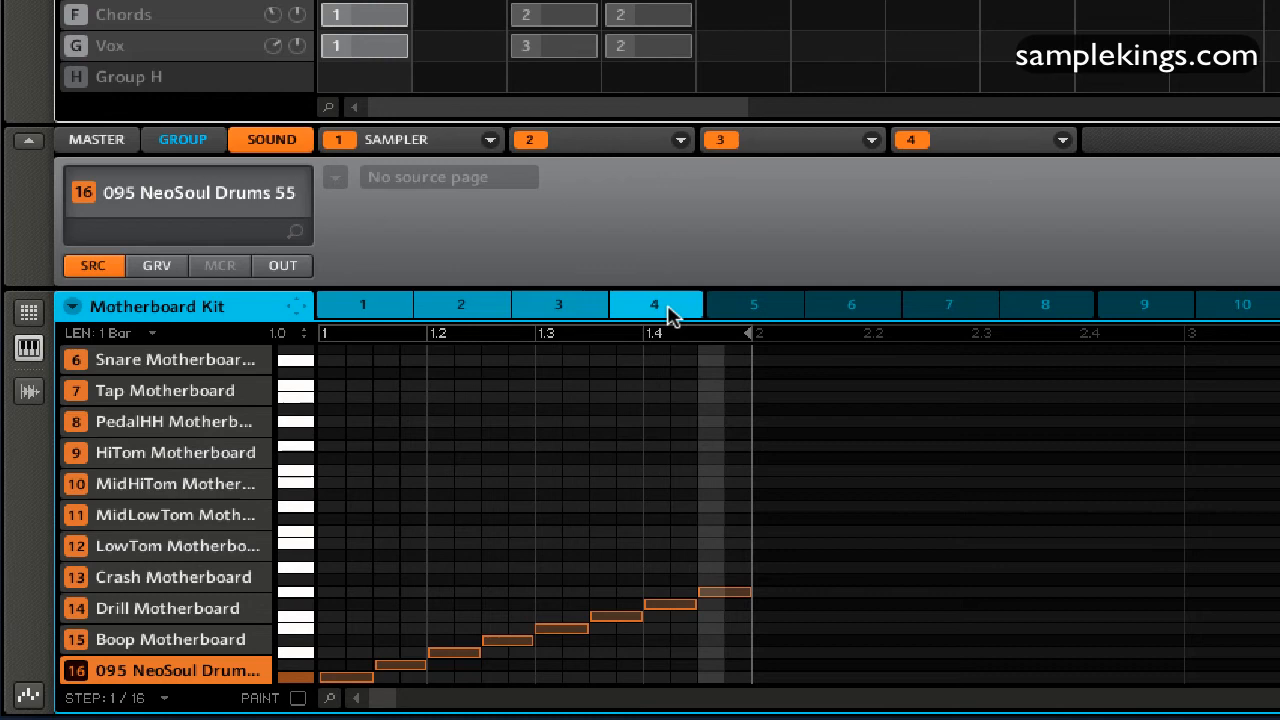
pyautogui.click(364, 304)
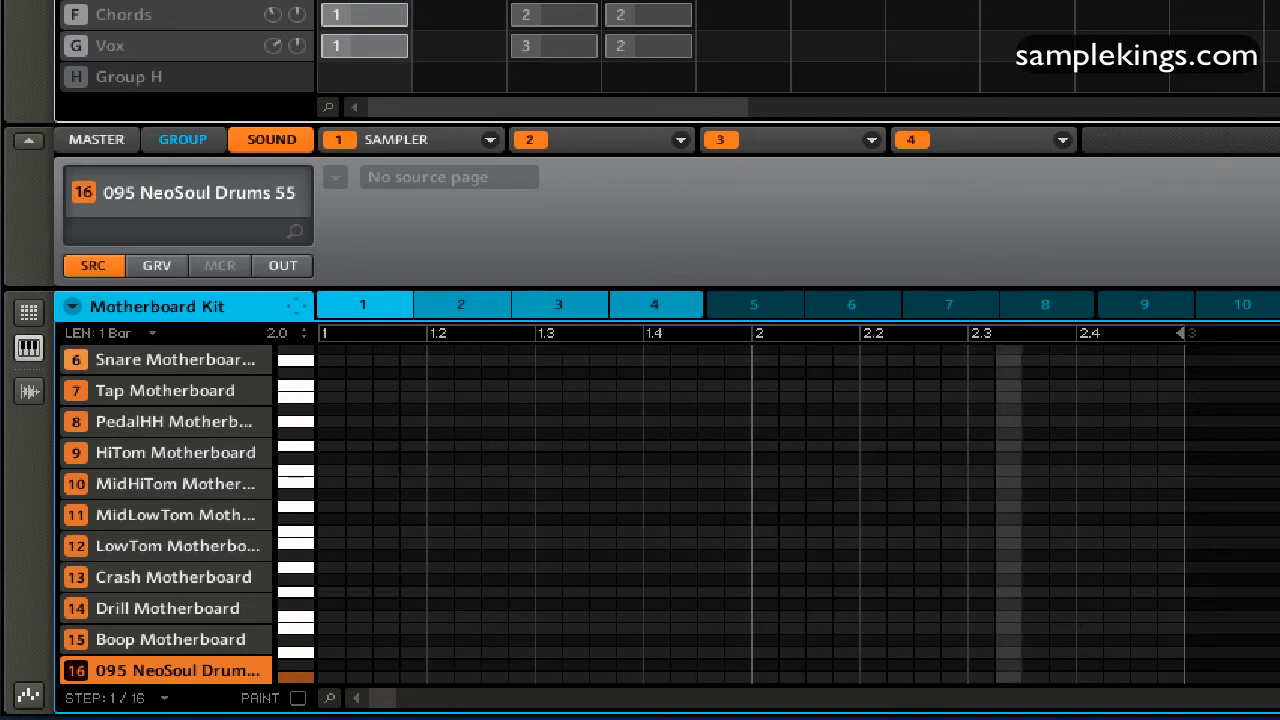
pyautogui.moveTo(684, 392)
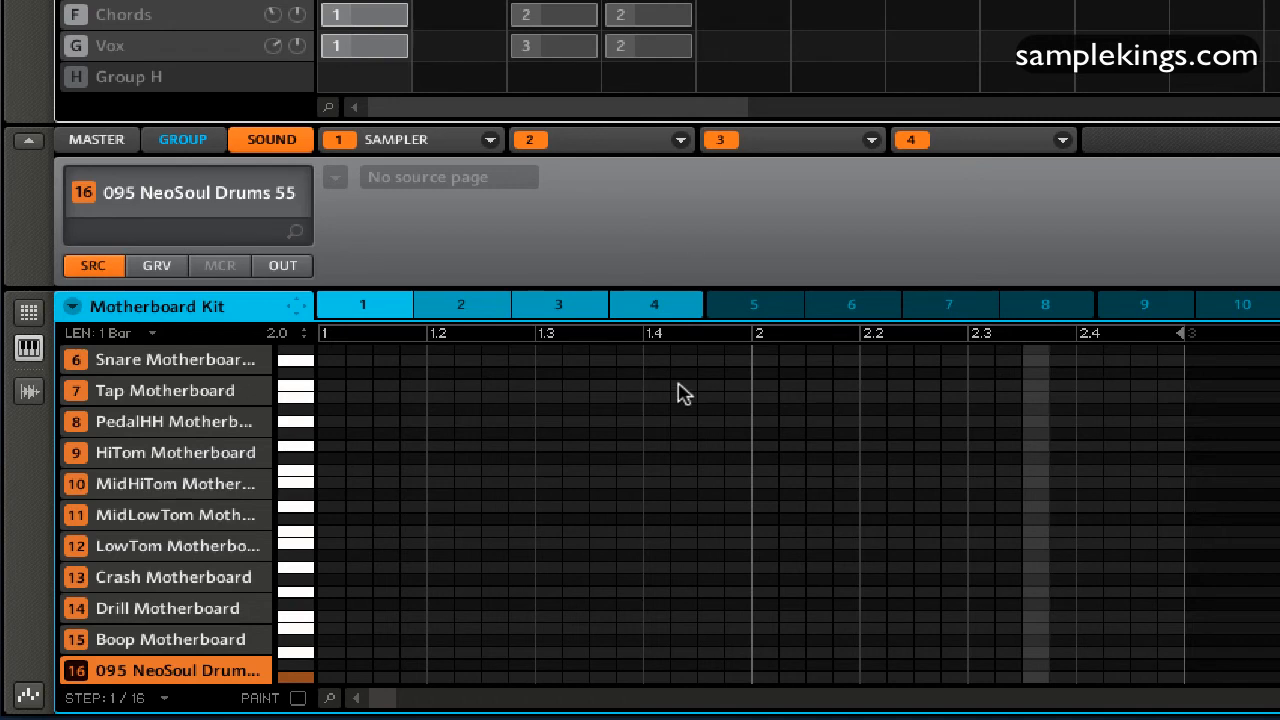
# Step: Select and copy the second-bar drum notes, then move to the empty pattern 4
pyautogui.click(28, 312)
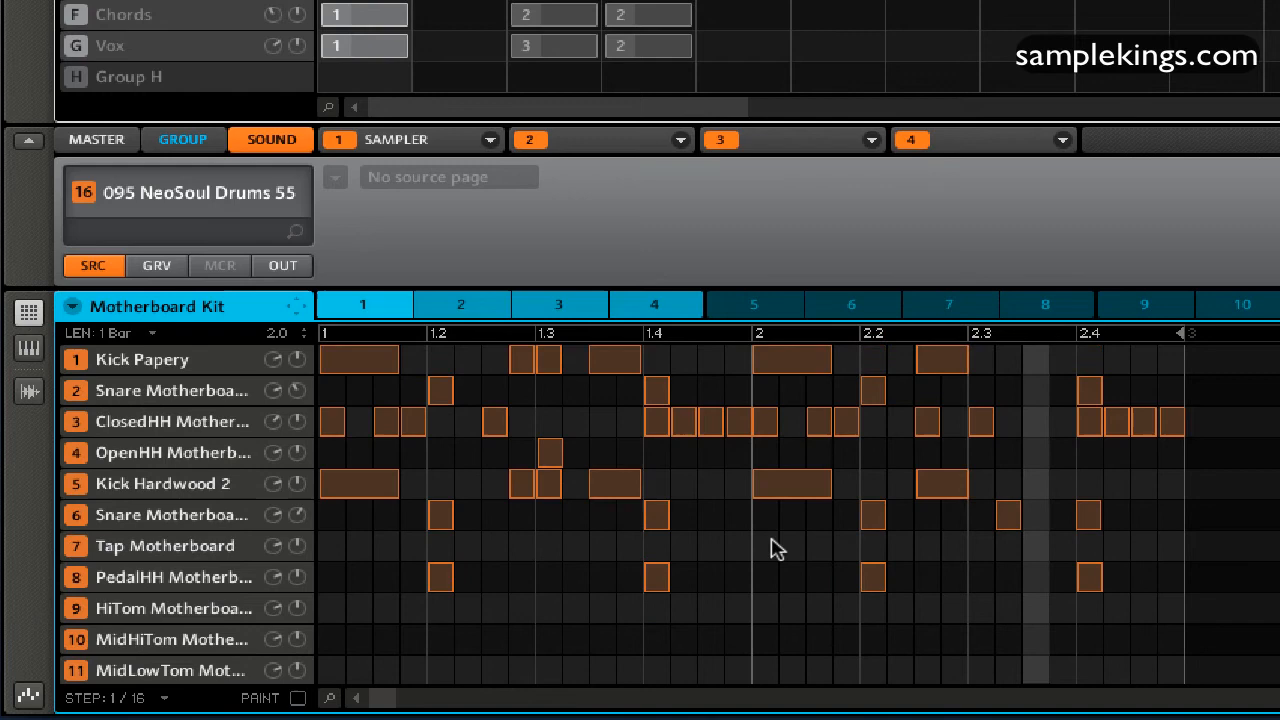
pyautogui.click(170, 608)
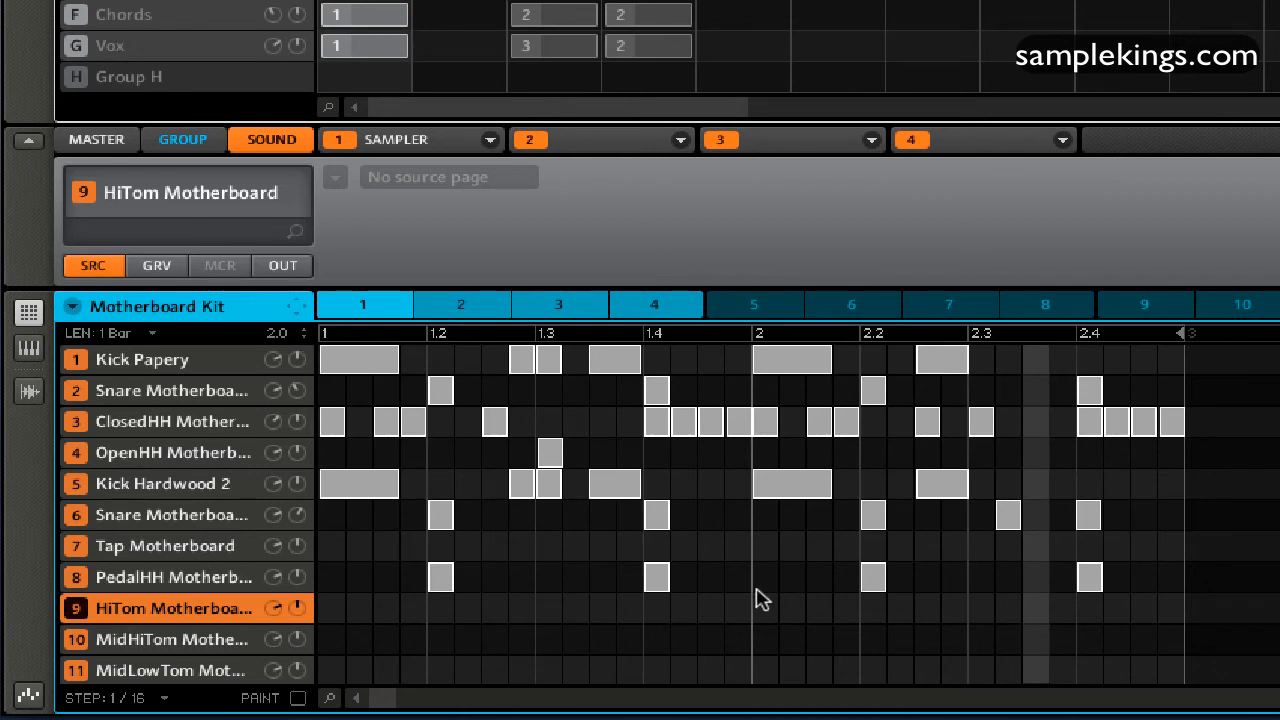
pyautogui.click(172, 576)
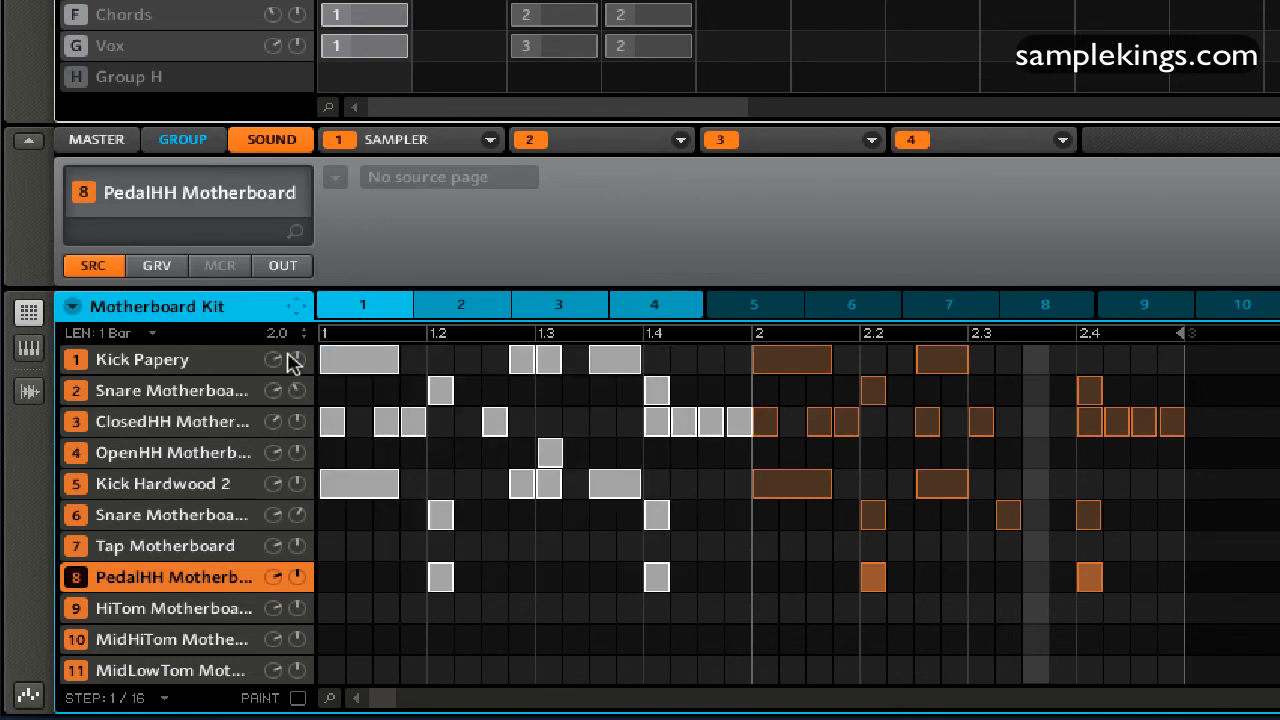
pyautogui.rightClick(364, 304)
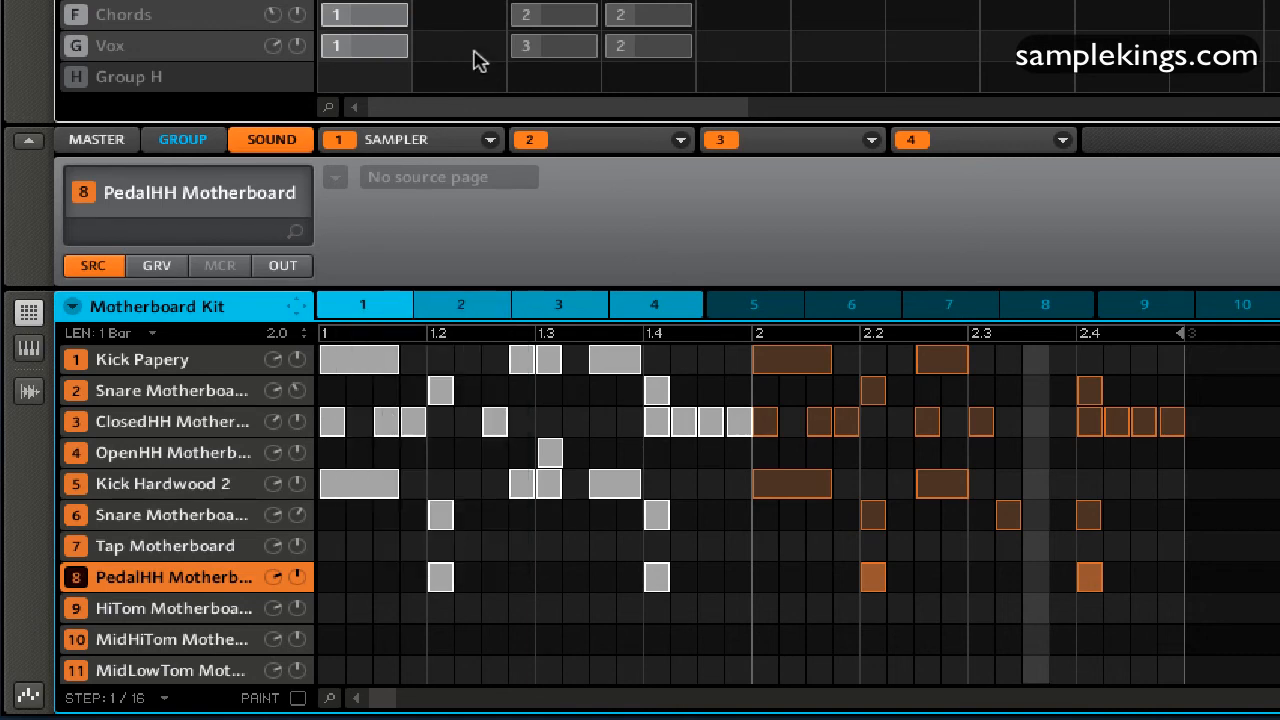
pyautogui.click(654, 304)
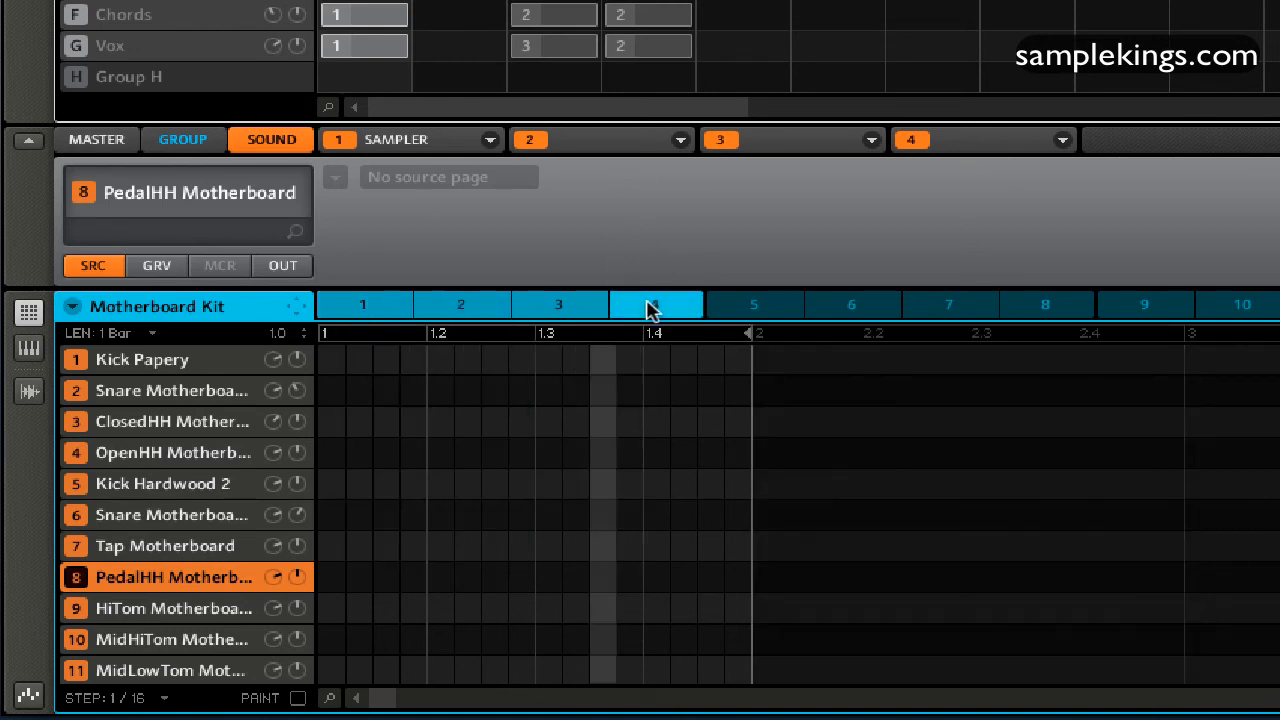
# Step: Paste the copied second-bar notes into pattern 4's kick, snare and hi-hat rows
pyautogui.rightClick(656, 304)
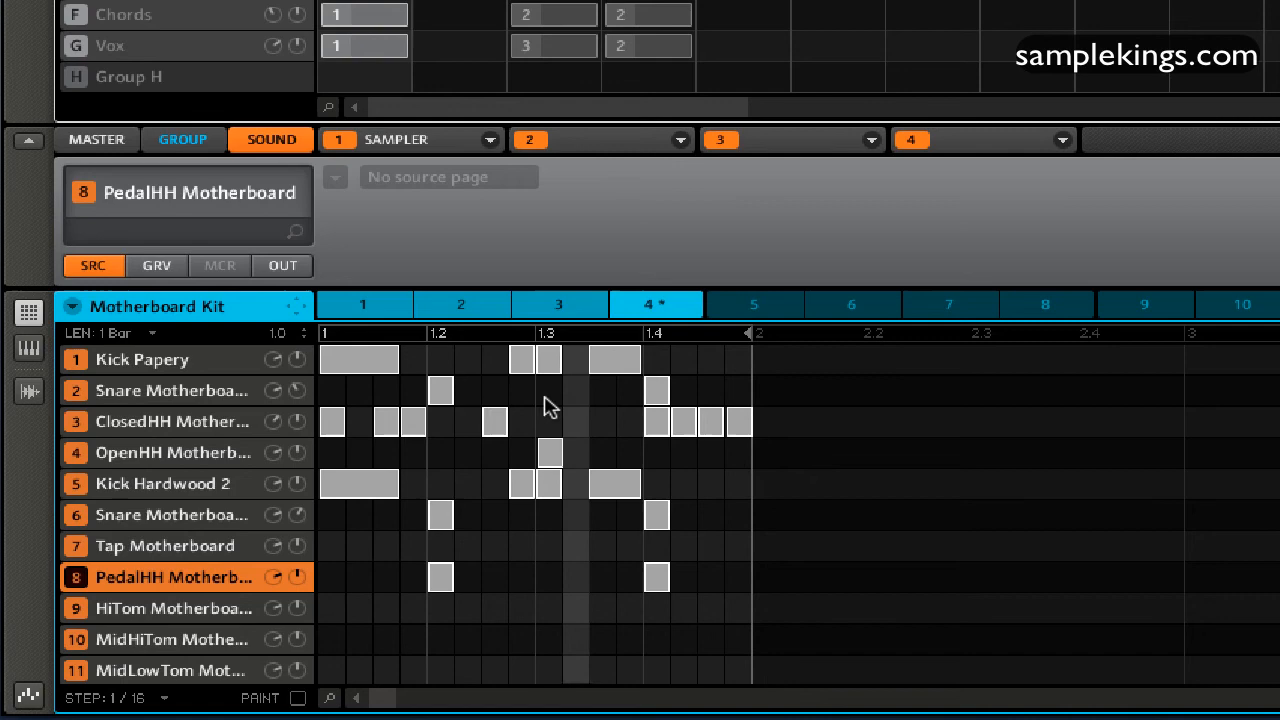
# Step: Move a Kick Hardwood 2 hit one step earlier and clear the middle Kick Hardwood 2 hits
pyautogui.click(142, 360)
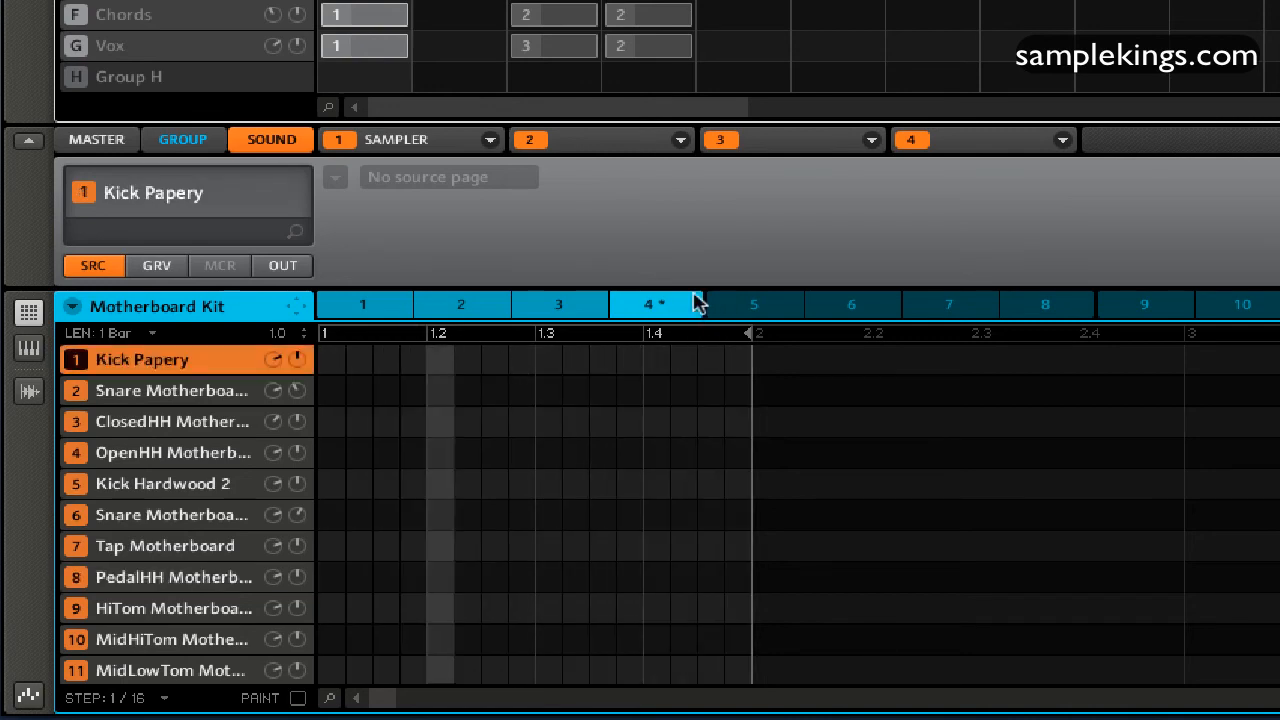
pyautogui.click(656, 304)
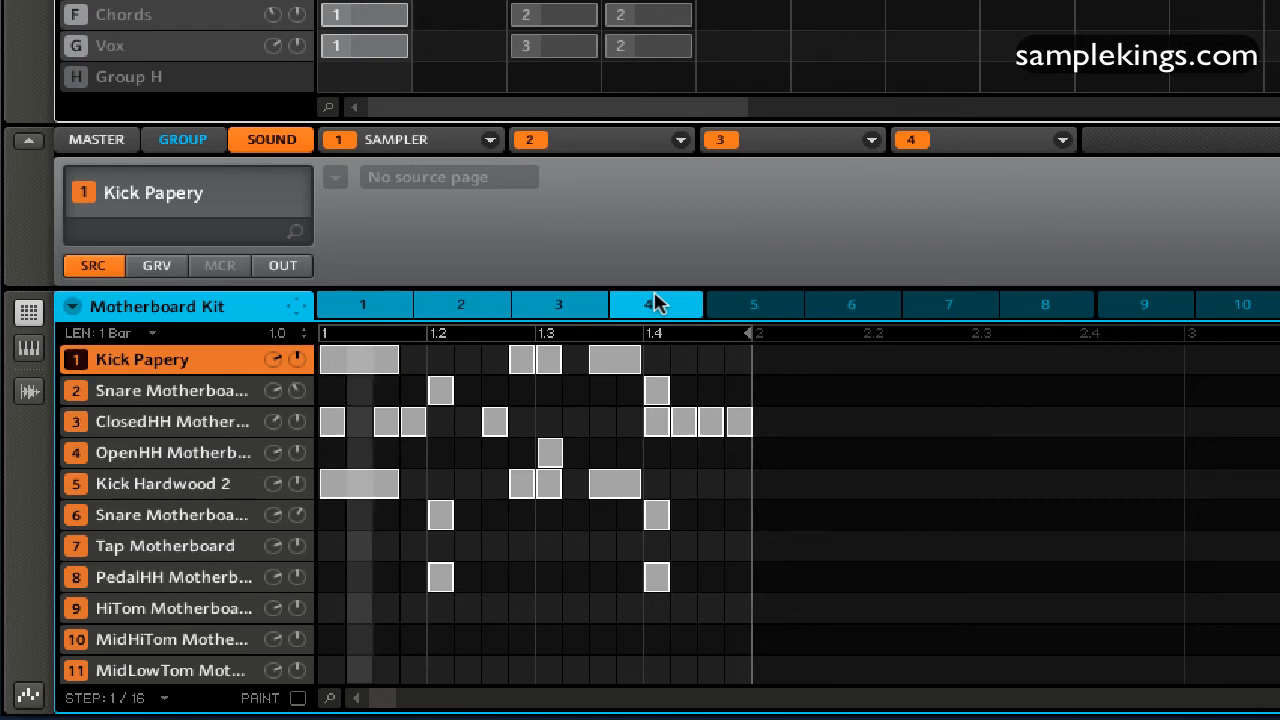
pyautogui.click(656, 304)
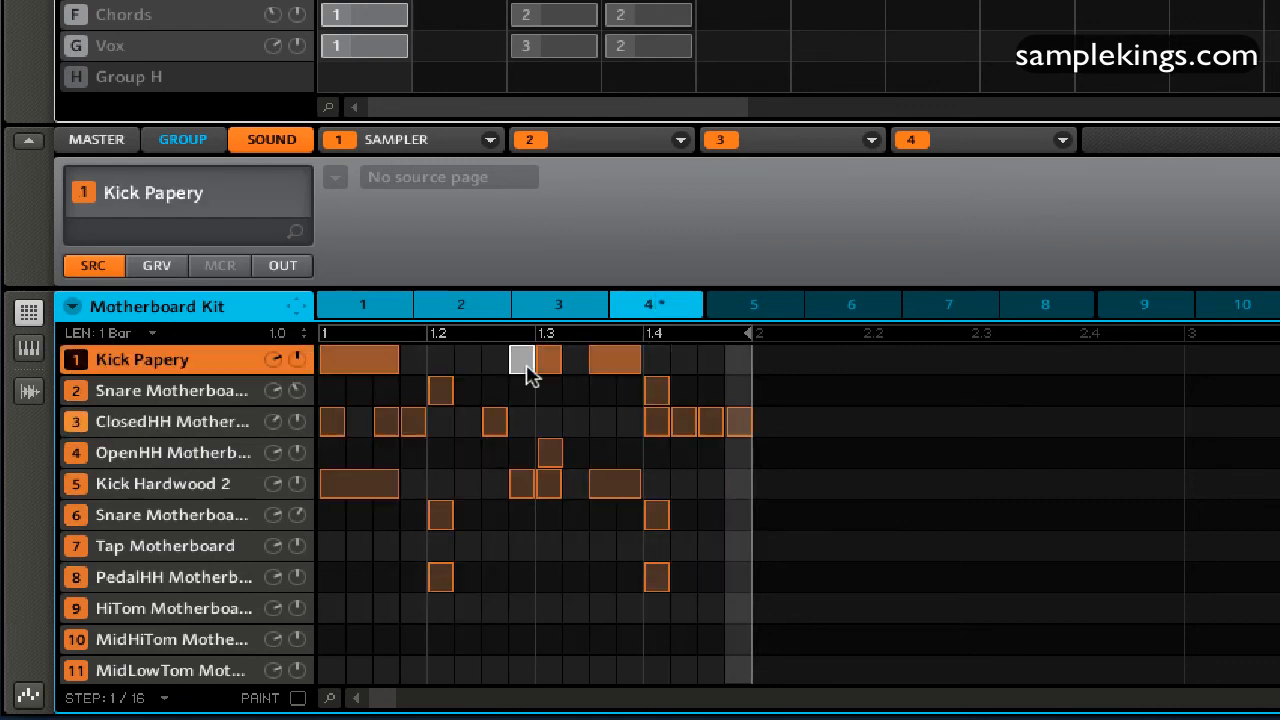
pyautogui.click(520, 360)
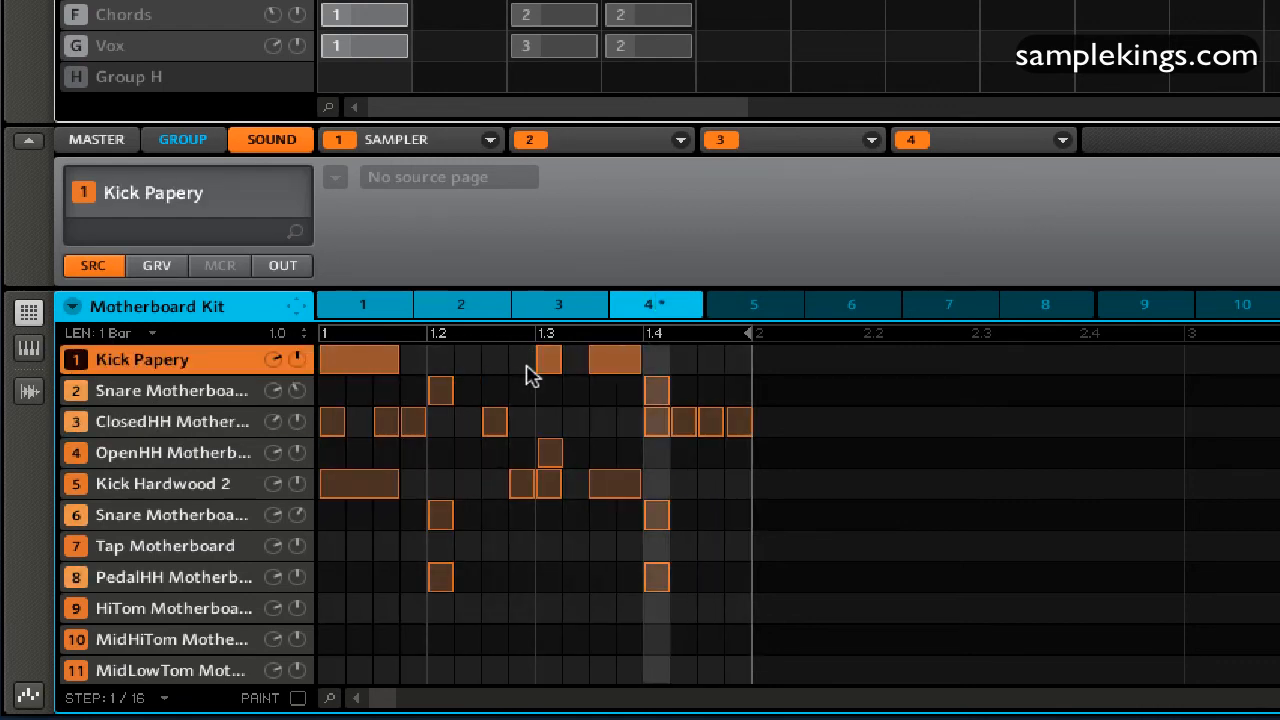
pyautogui.click(520, 360)
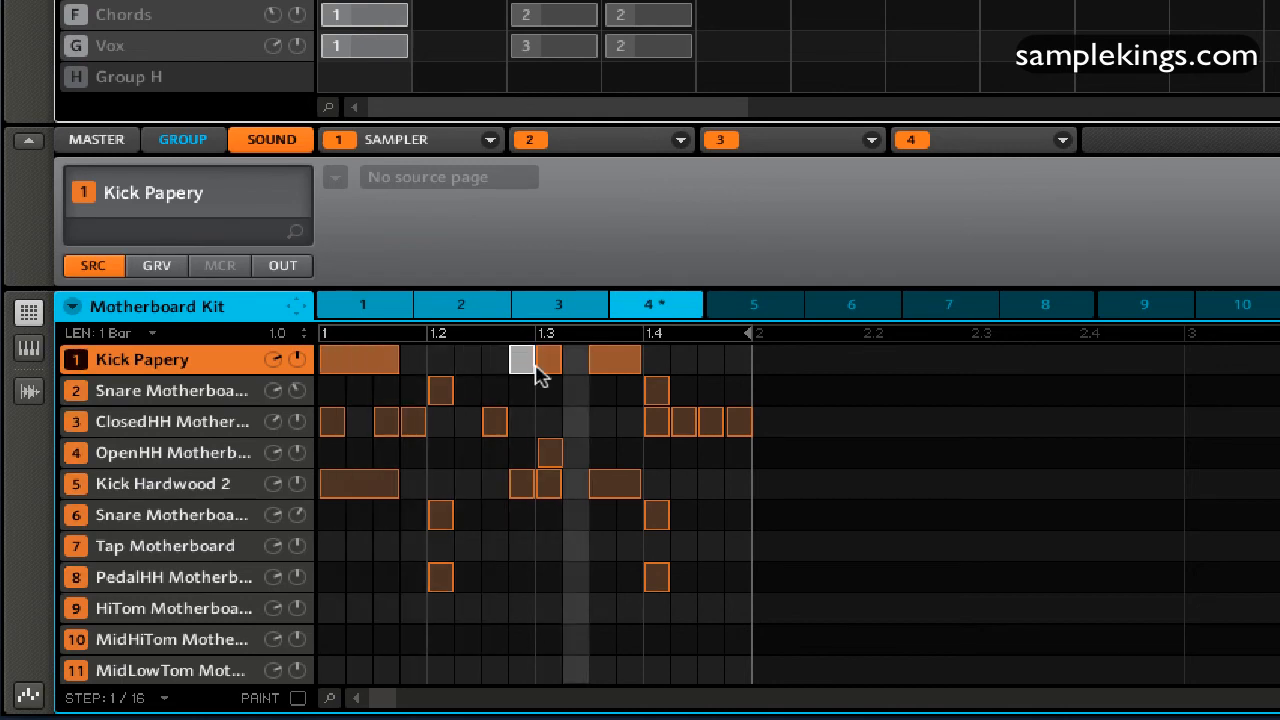
pyautogui.click(142, 482)
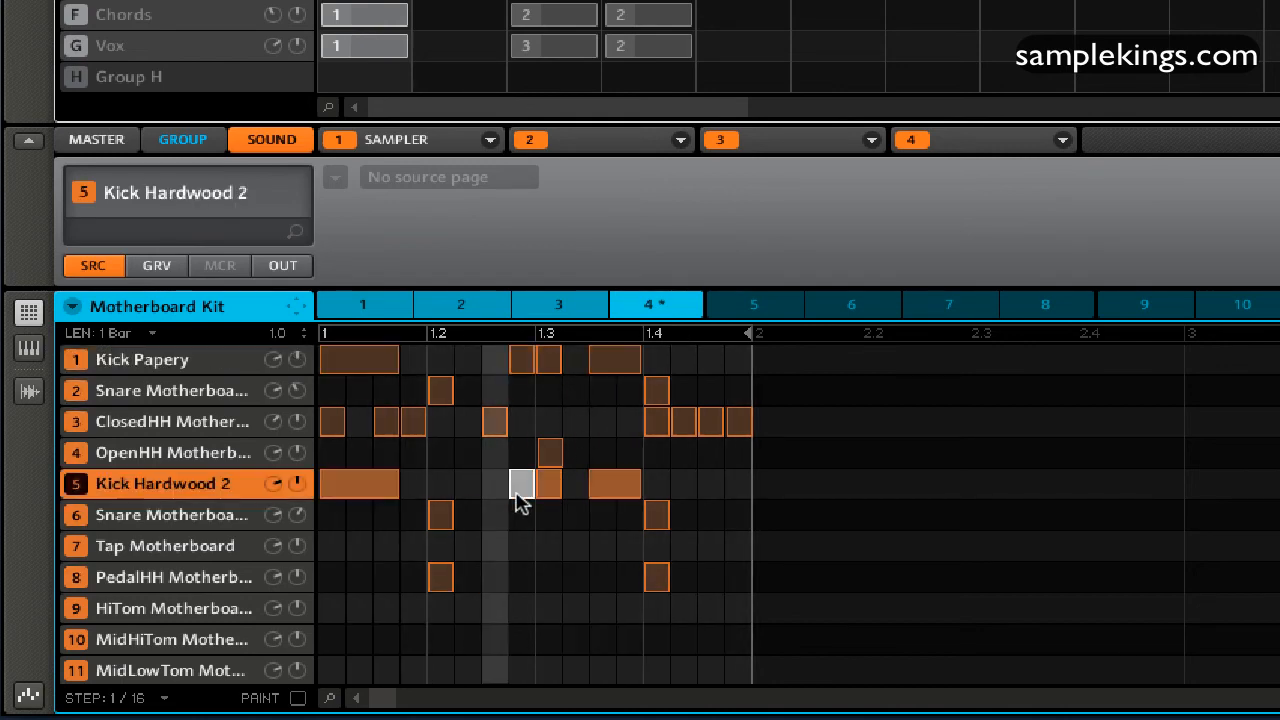
pyautogui.click(520, 484)
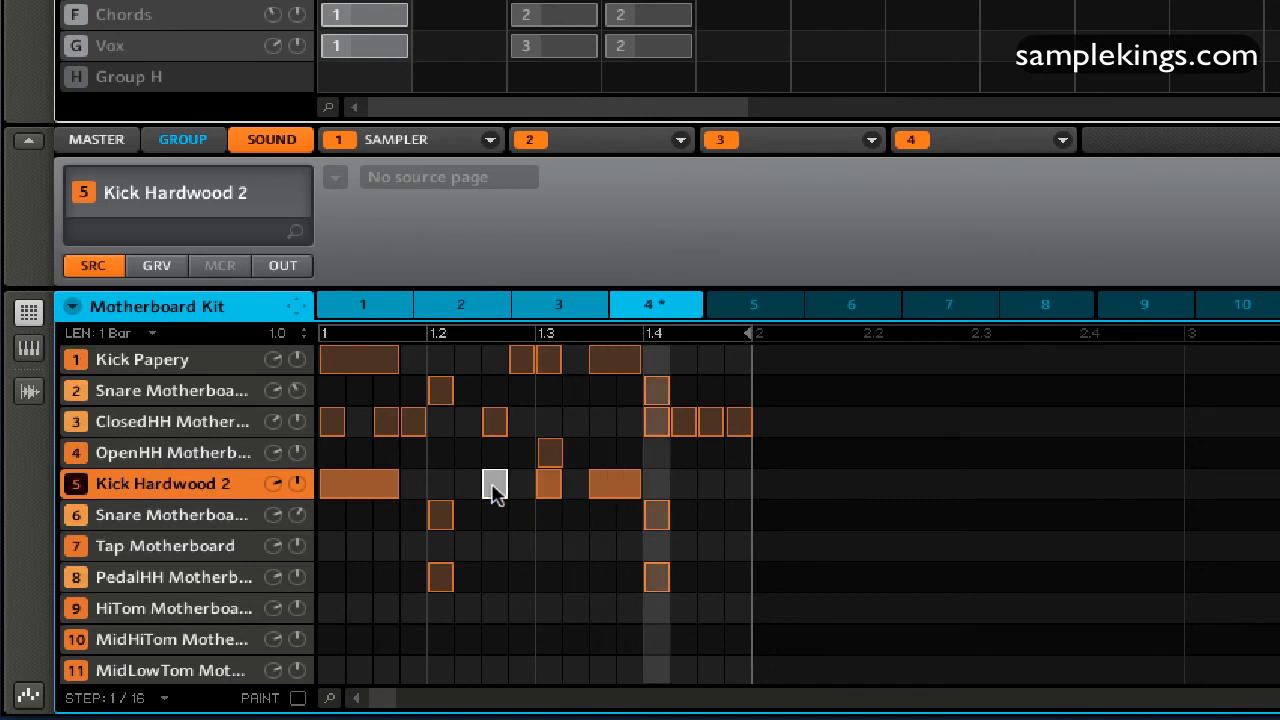
pyautogui.click(494, 484)
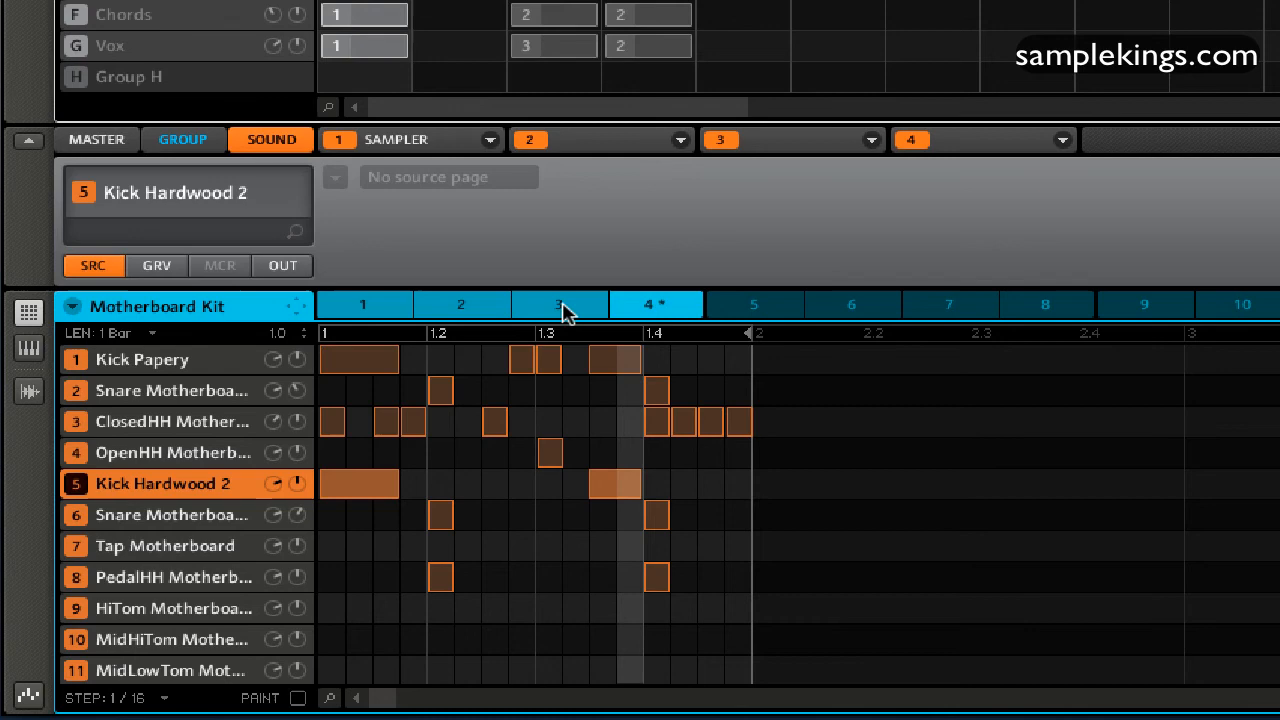
# Step: Clear the middle Kick Papery hits and add a Kick Hardwood 2 hit before beat 1.3
pyautogui.click(142, 360)
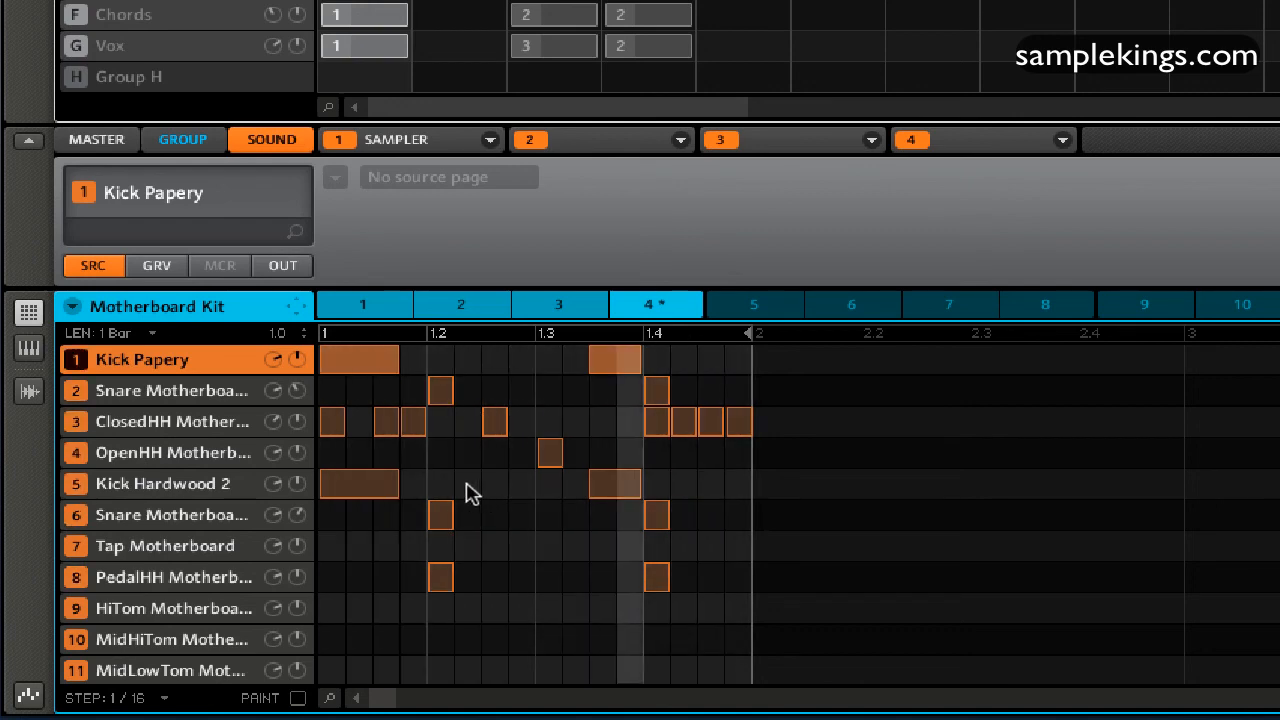
pyautogui.click(162, 482)
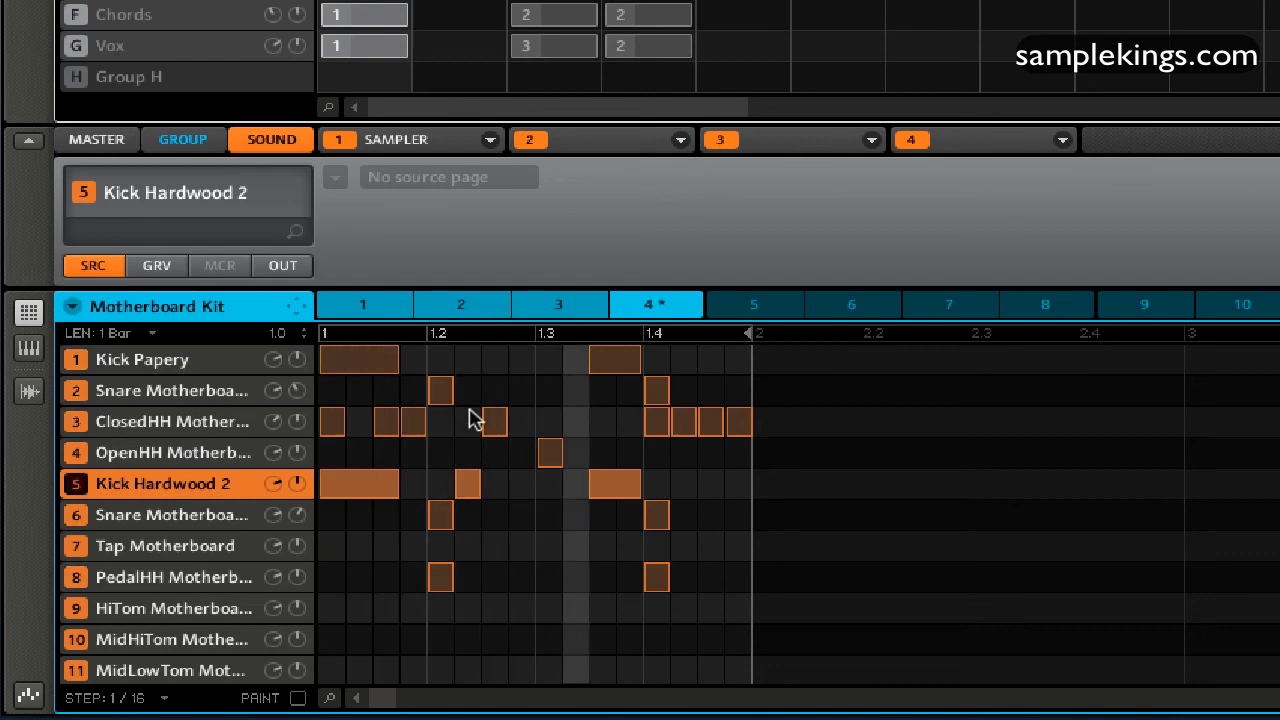
pyautogui.click(490, 486)
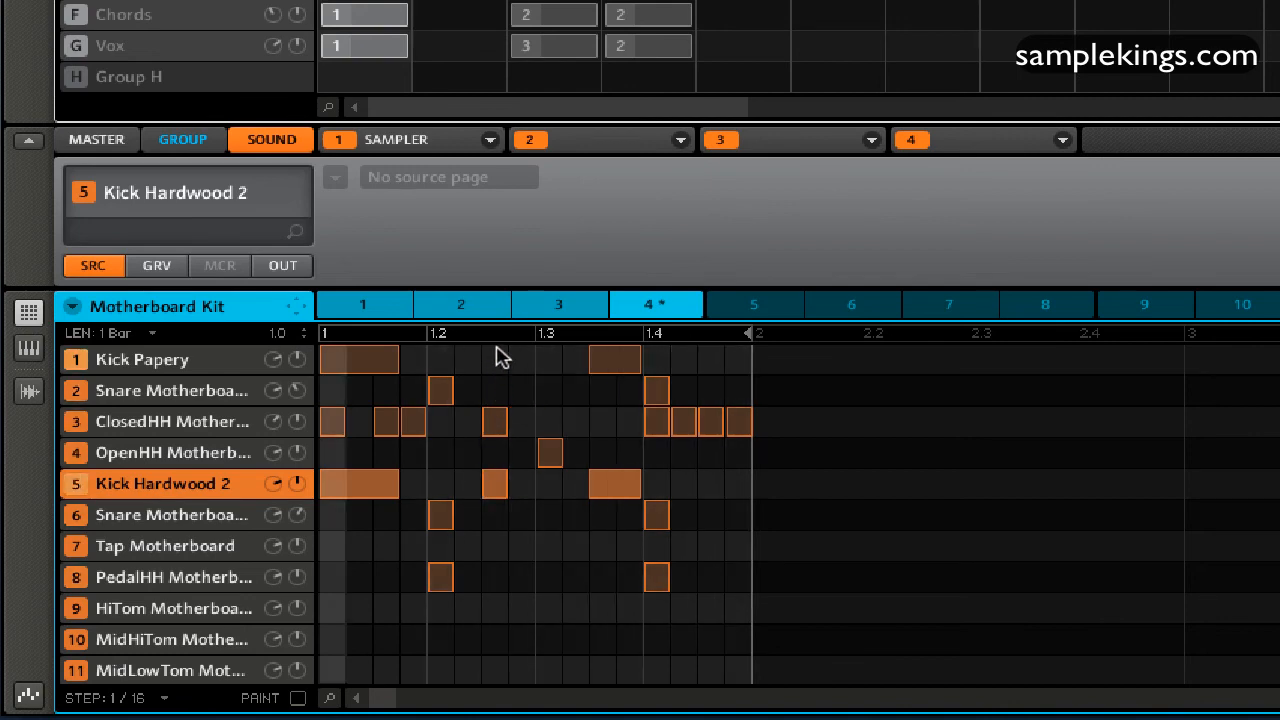
pyautogui.click(142, 360)
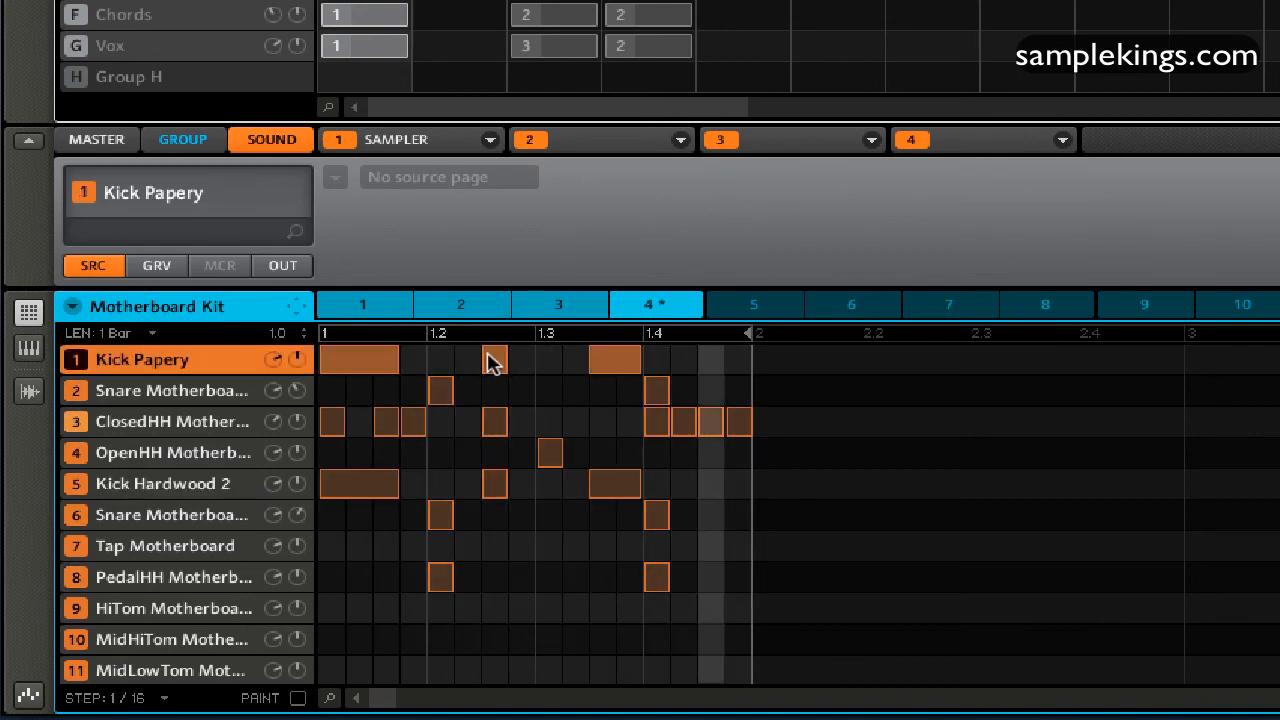
pyautogui.click(494, 360)
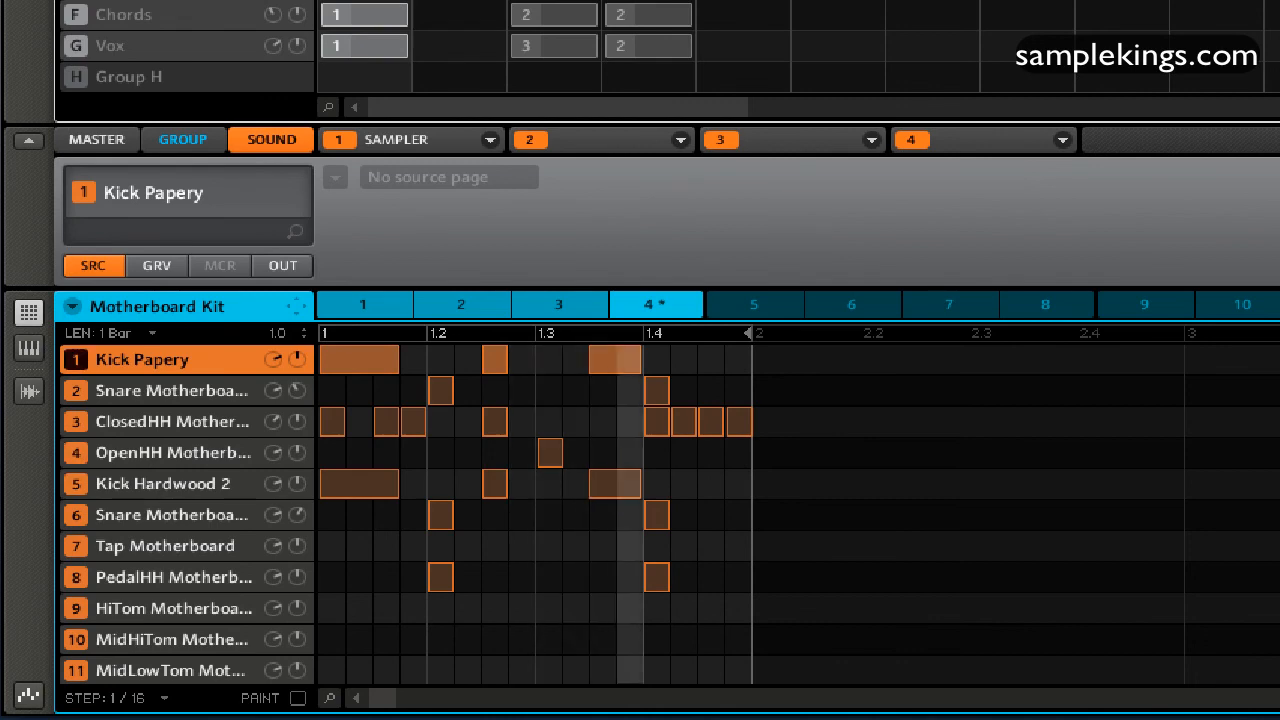